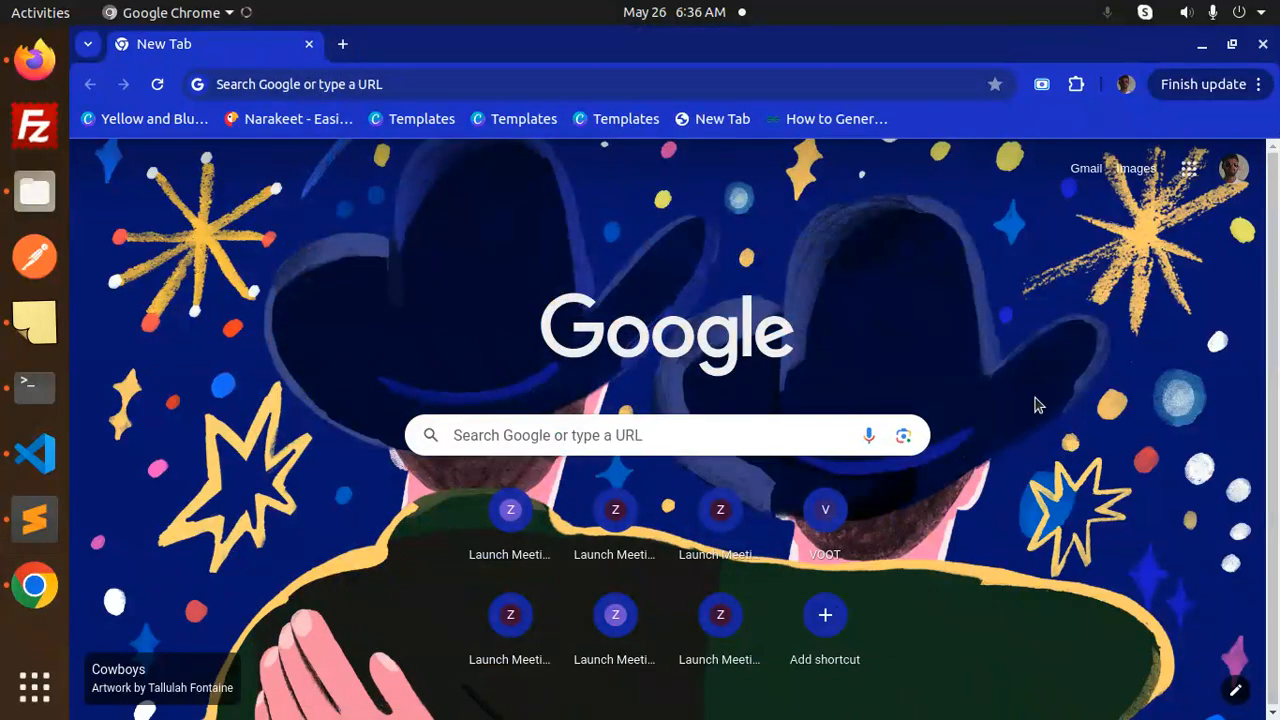
mouse_move(1032, 348)
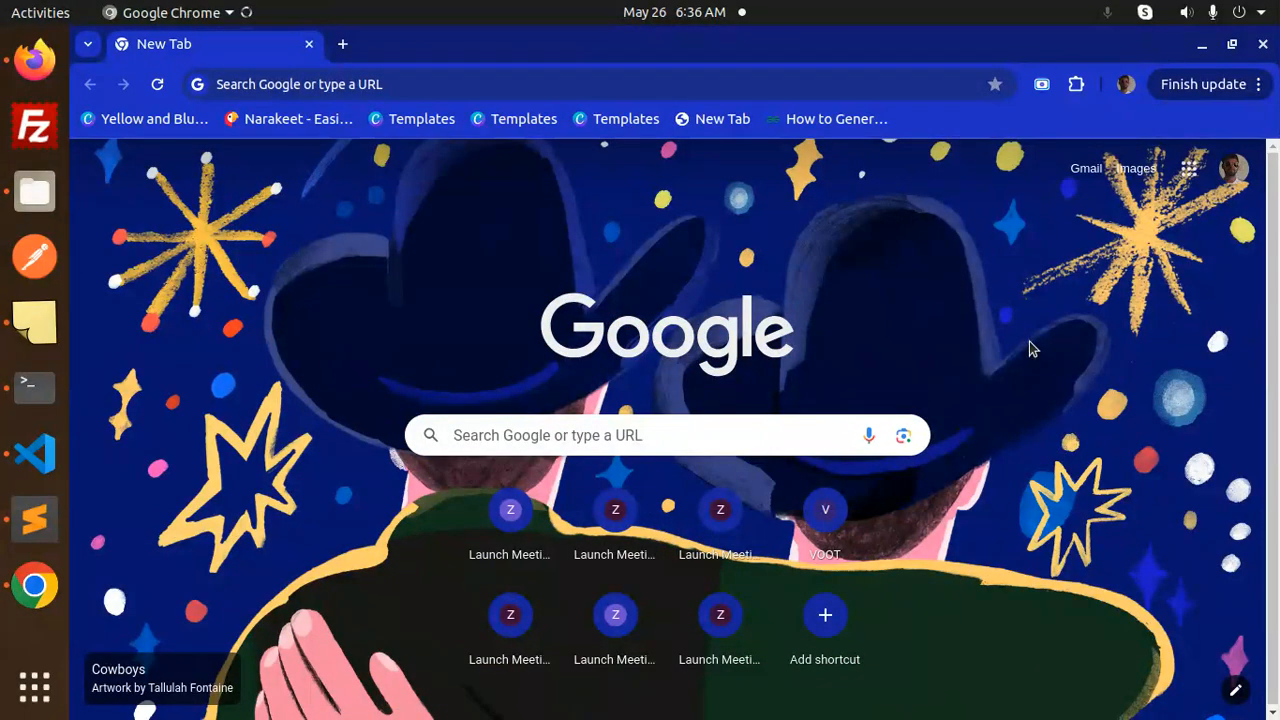
mouse_move(34, 452)
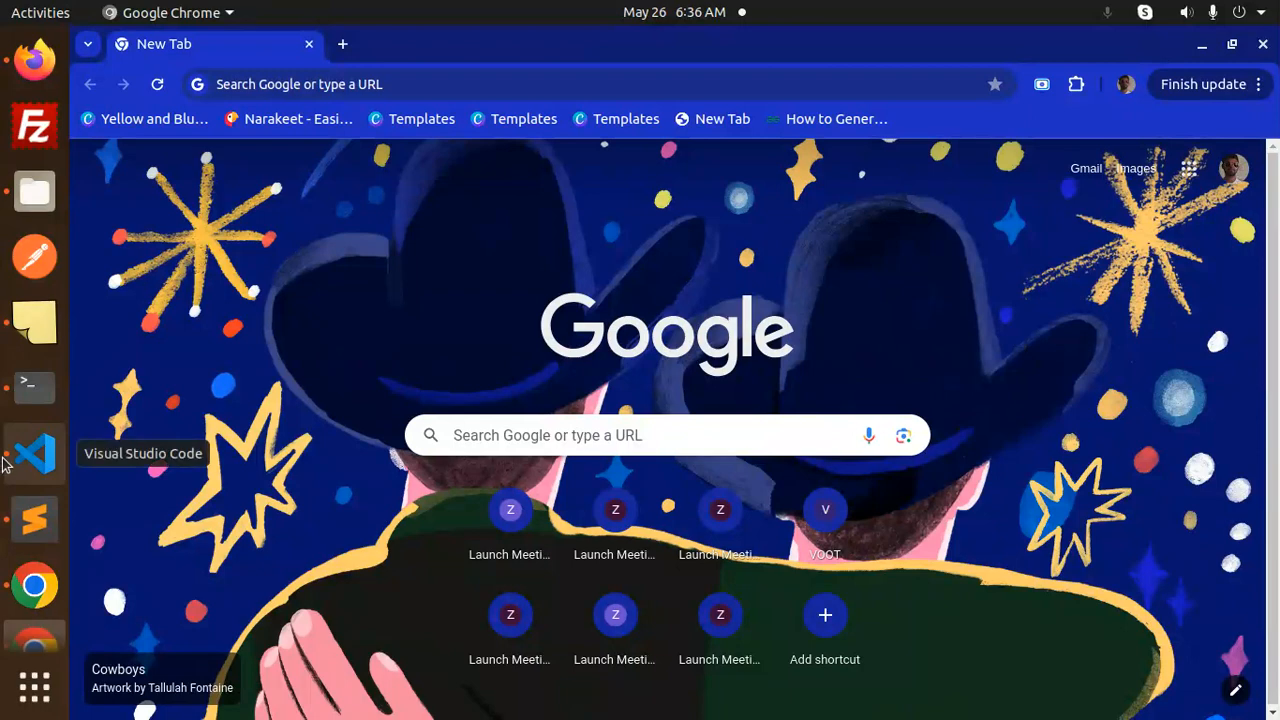
Show the Sublime Text notes with the firebase-tools install, init functions and npm install commands
click(34, 520)
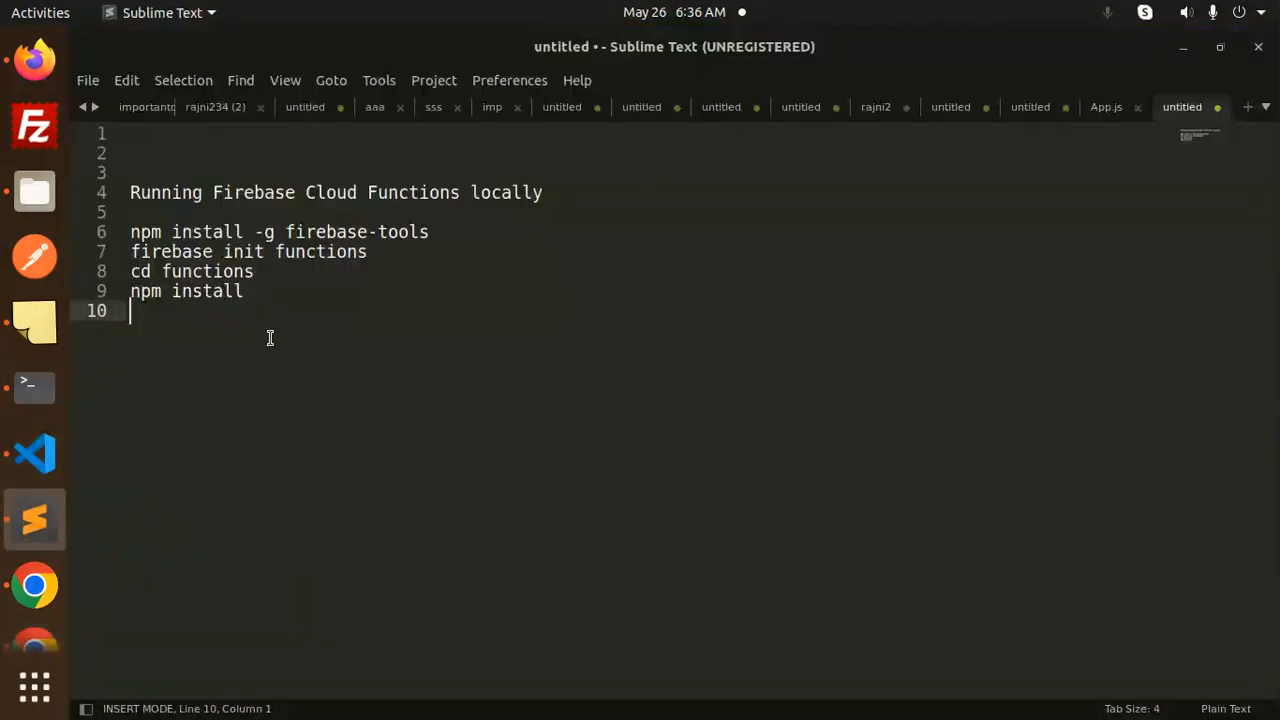
double_click(330, 192)
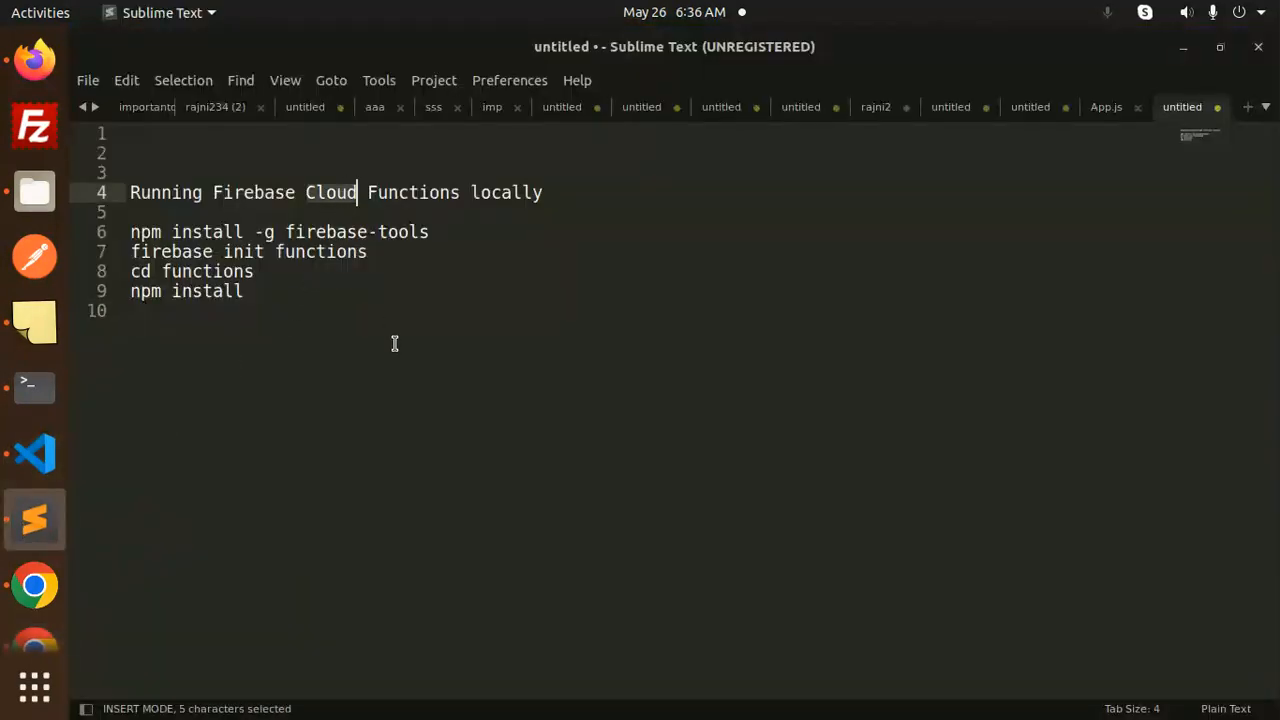
mouse_move(1050, 14)
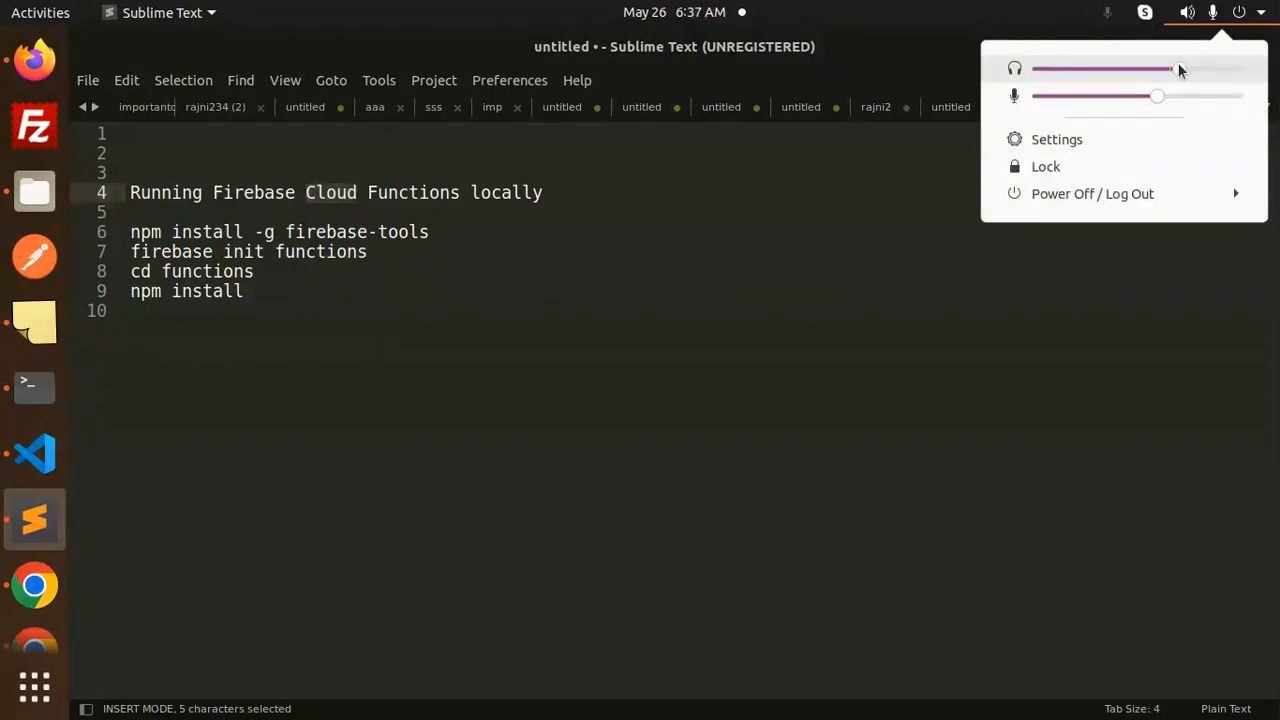
click(910, 352)
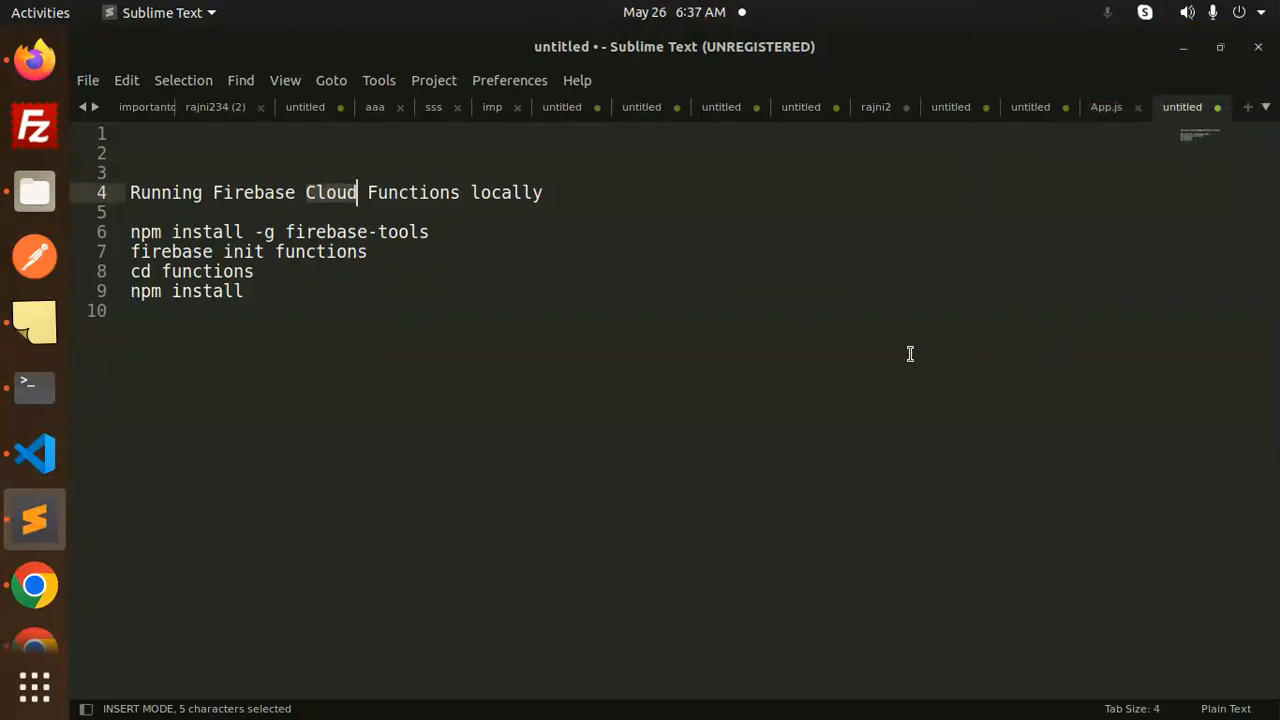
click(428, 368)
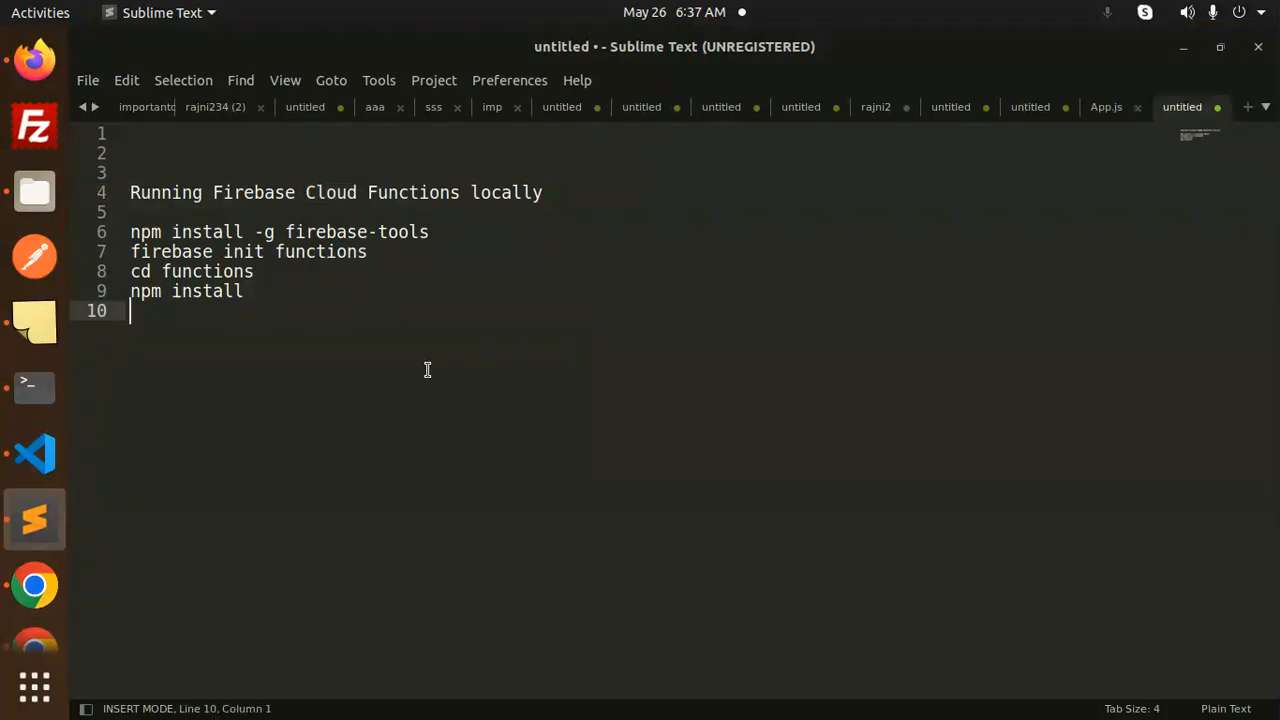
mouse_move(280, 248)
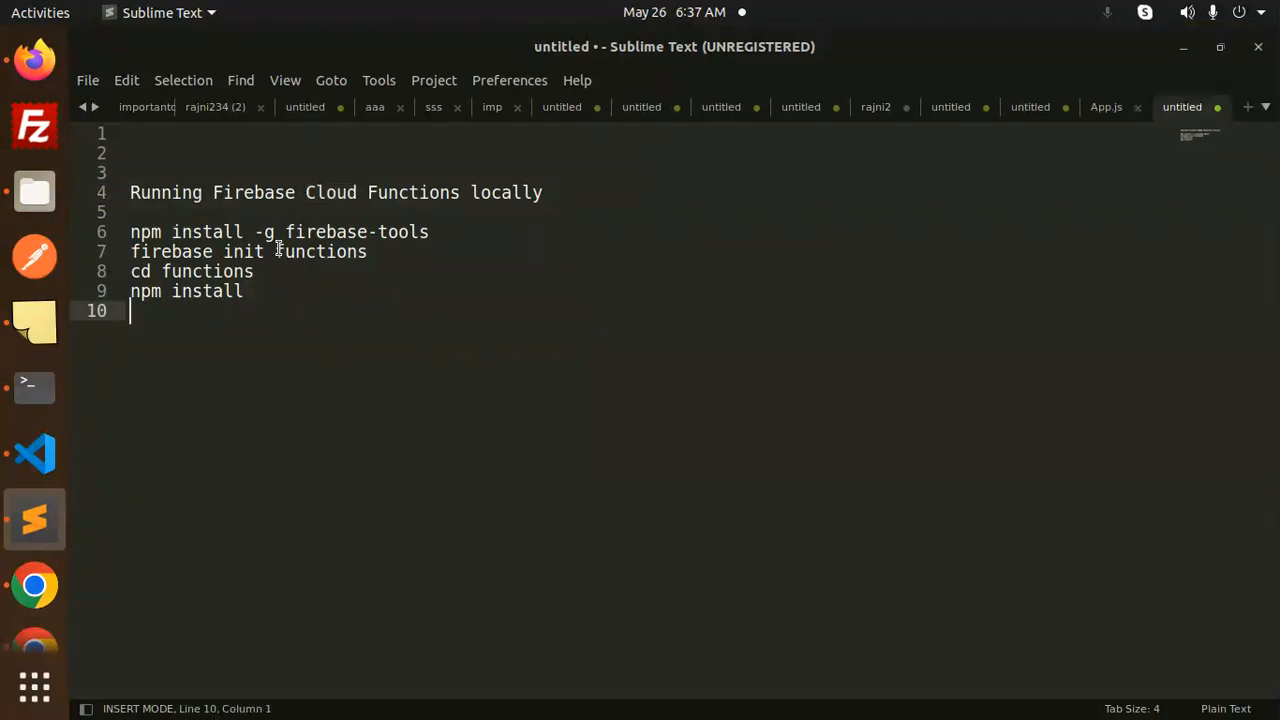
click(332, 252)
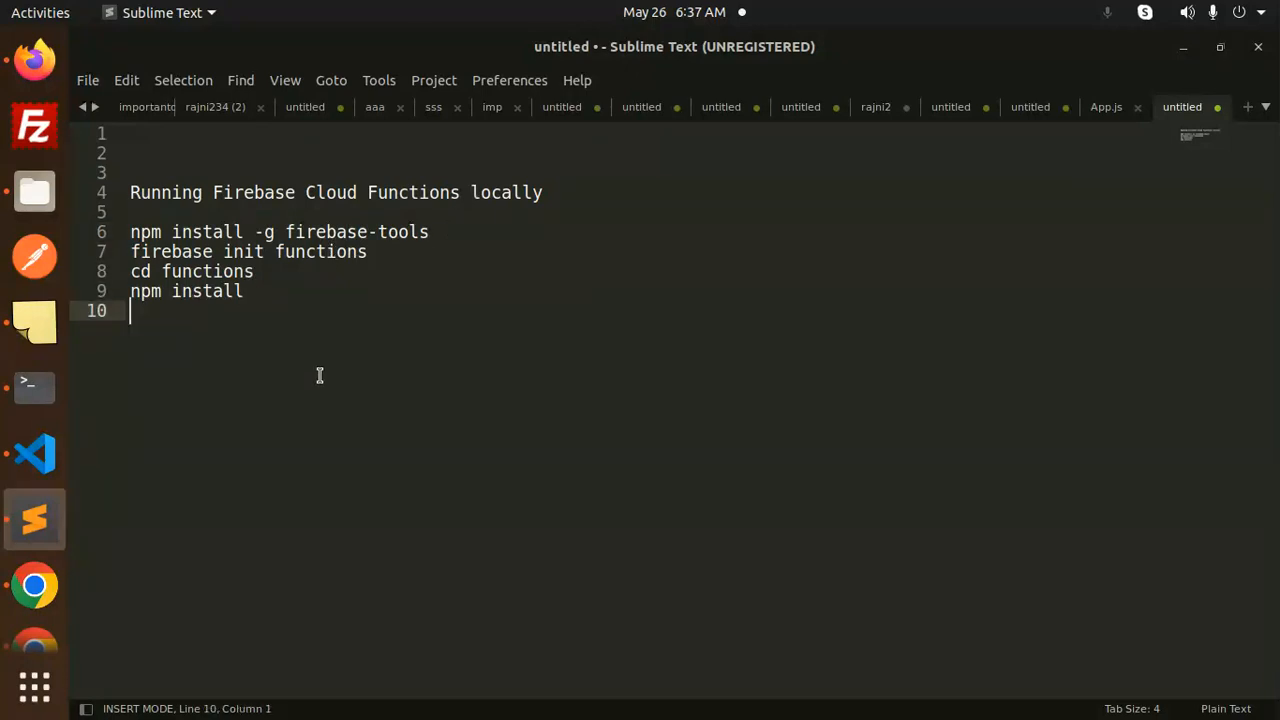
mouse_move(320, 368)
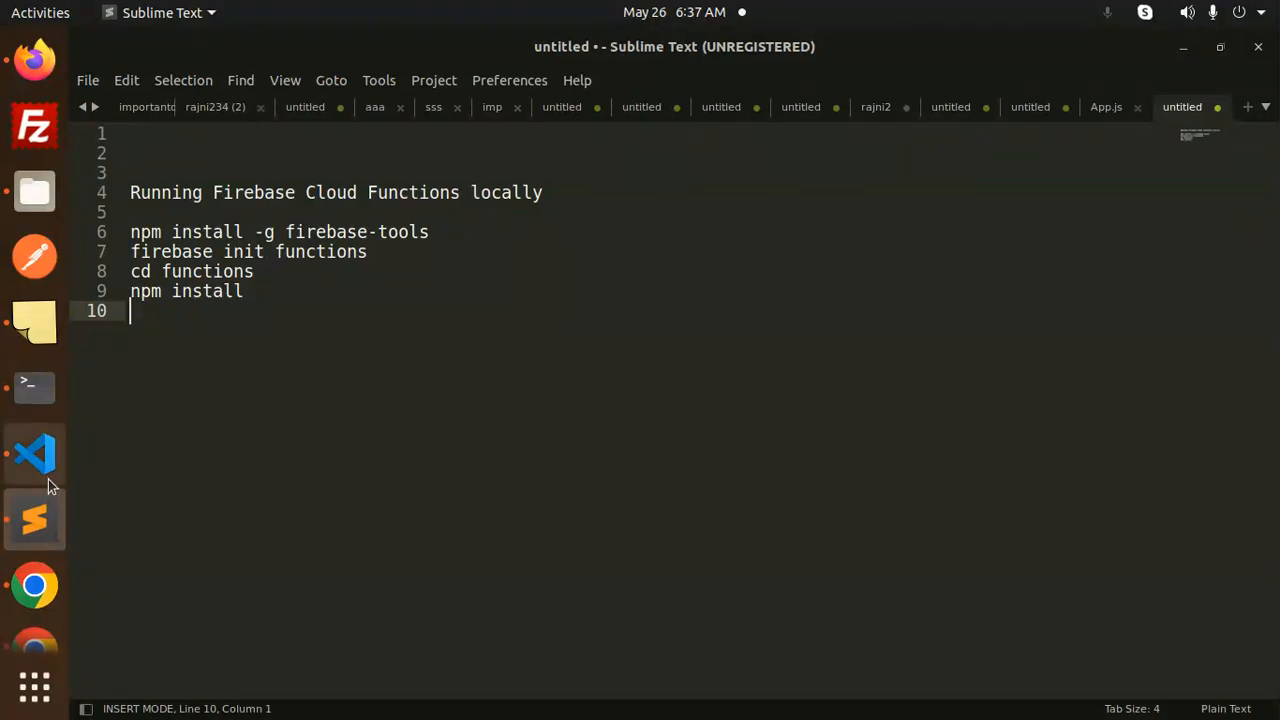
Review the serve script in the functions package.json and get a terminal in the functions folder
click(34, 452)
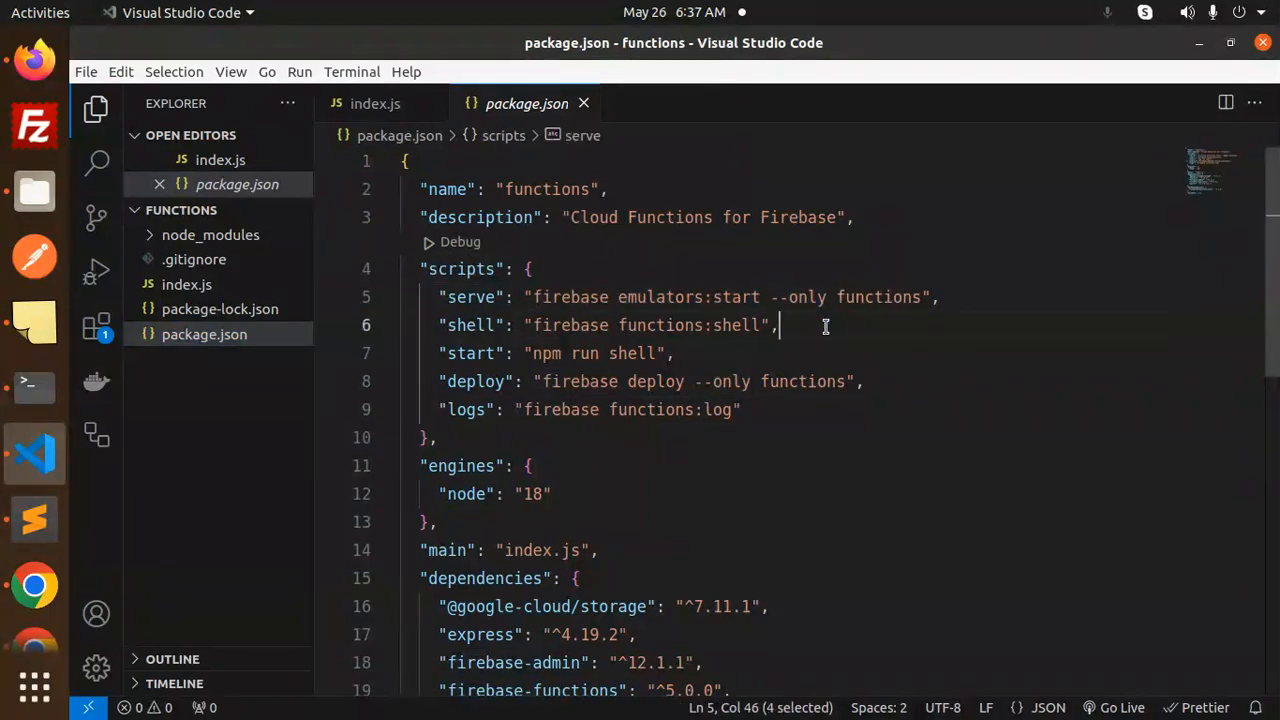
click(520, 324)
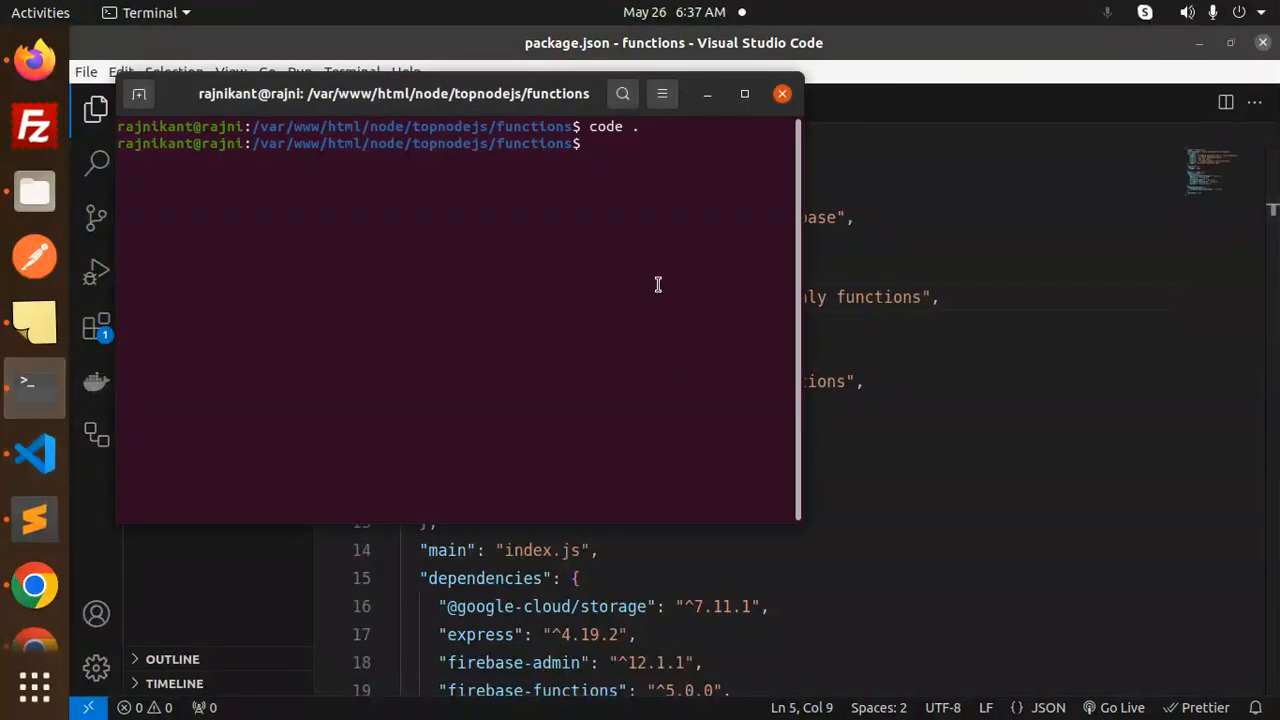
Switch the shell to Node 20 with 'node use node 20'
text(np)
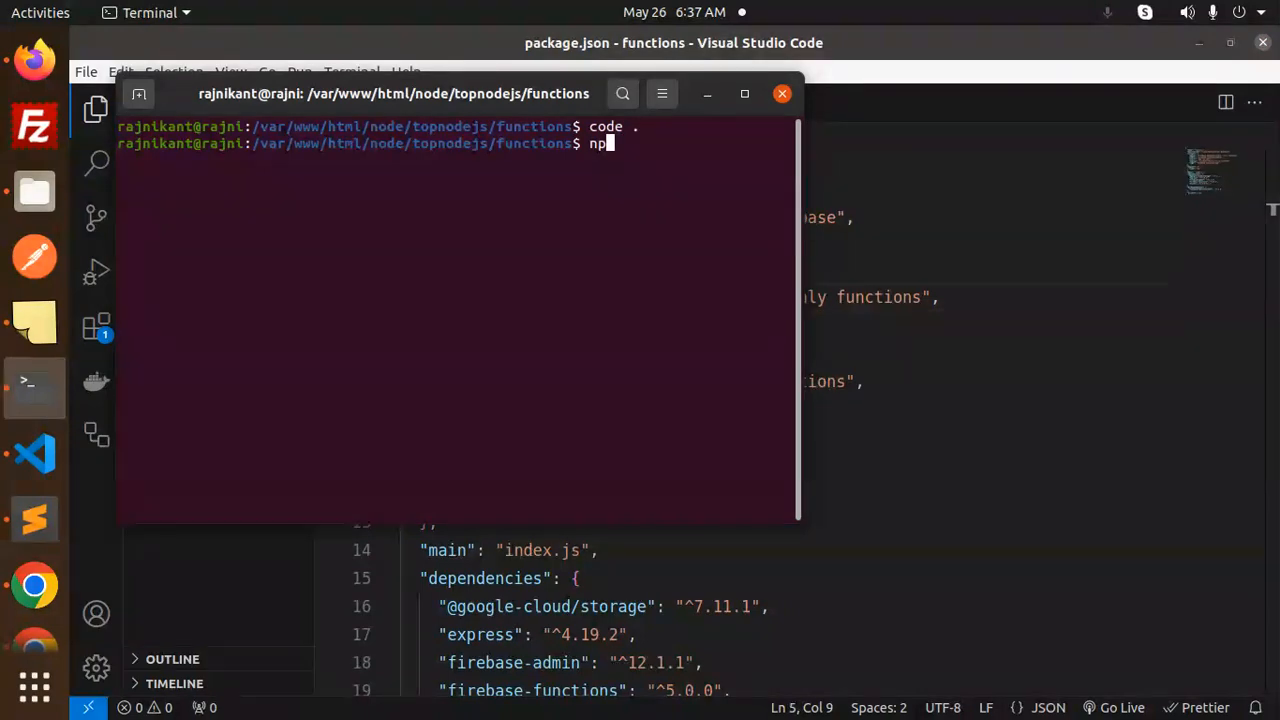
text(ode)
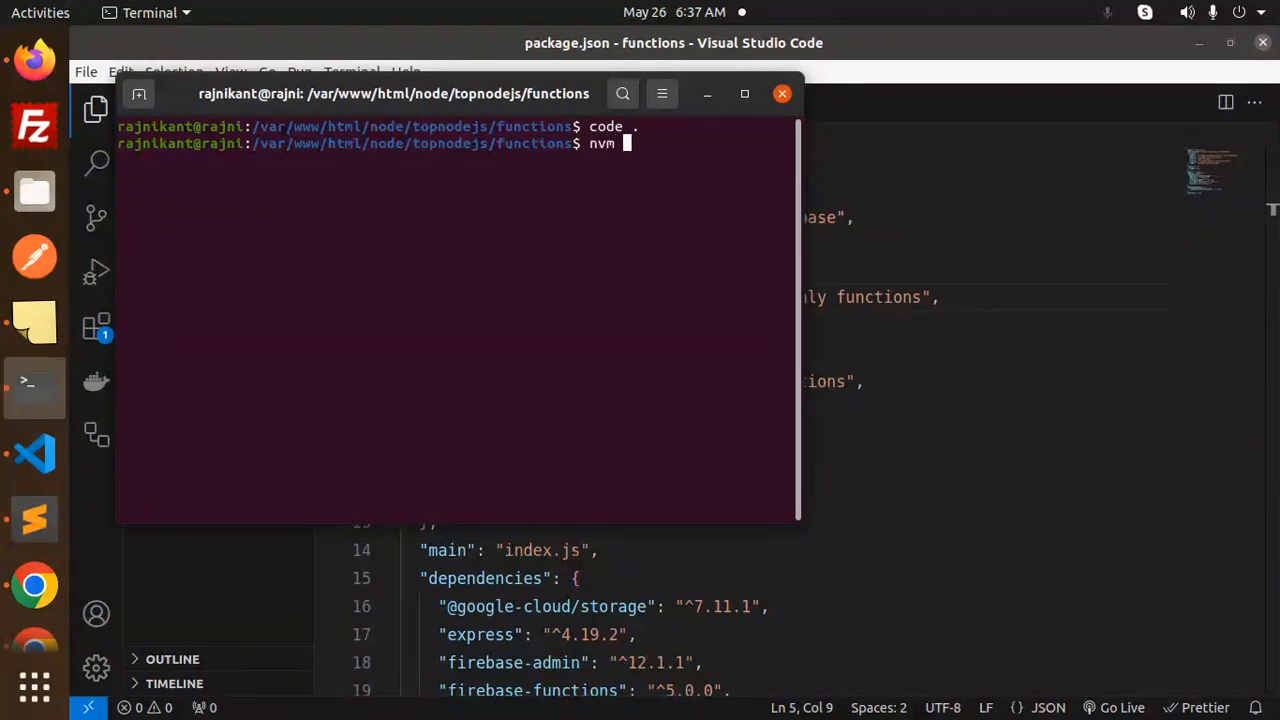
text(use node 20)
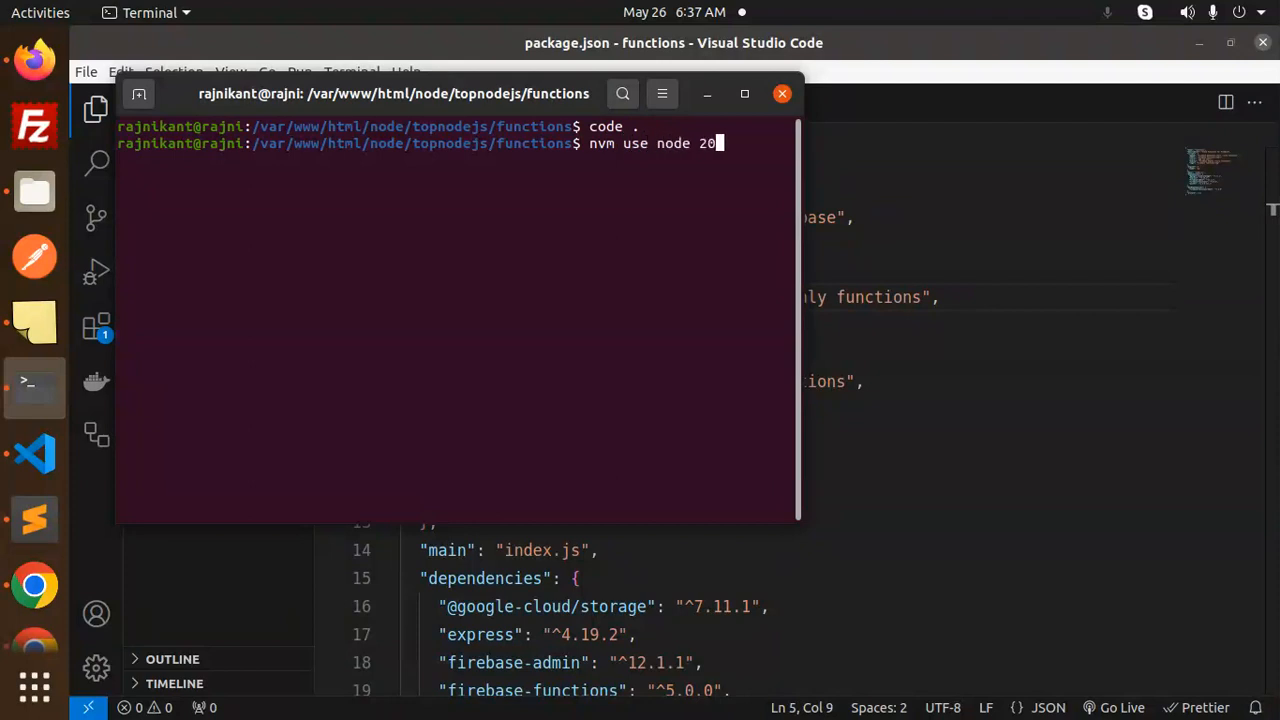
key(Return)
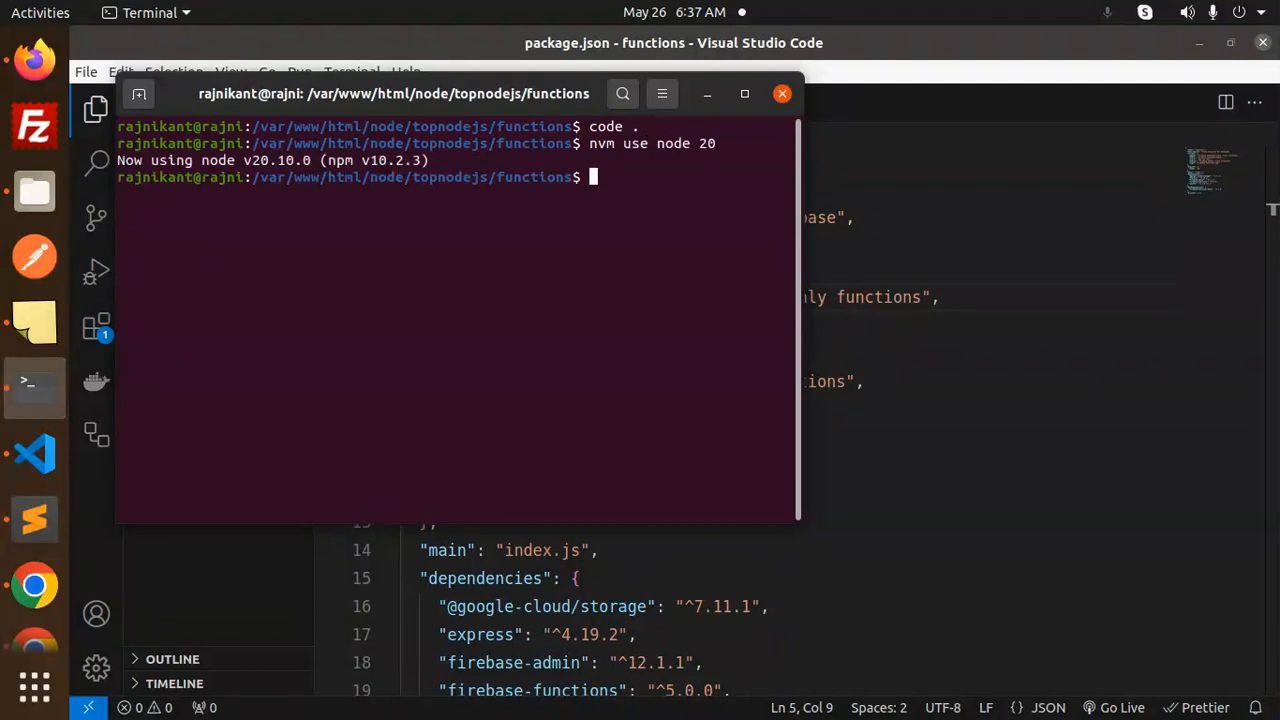
Start the Firebase functions emulator locally with 'npm run serve'
text(npm)
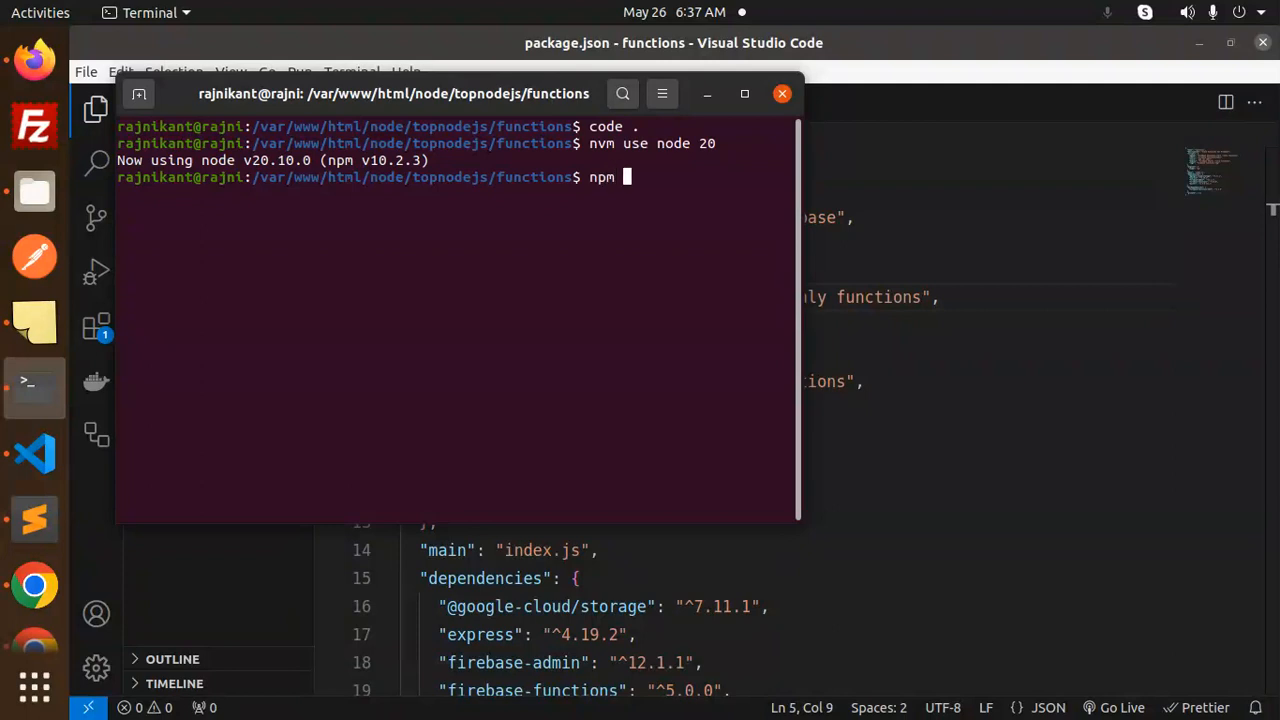
text(run serve)
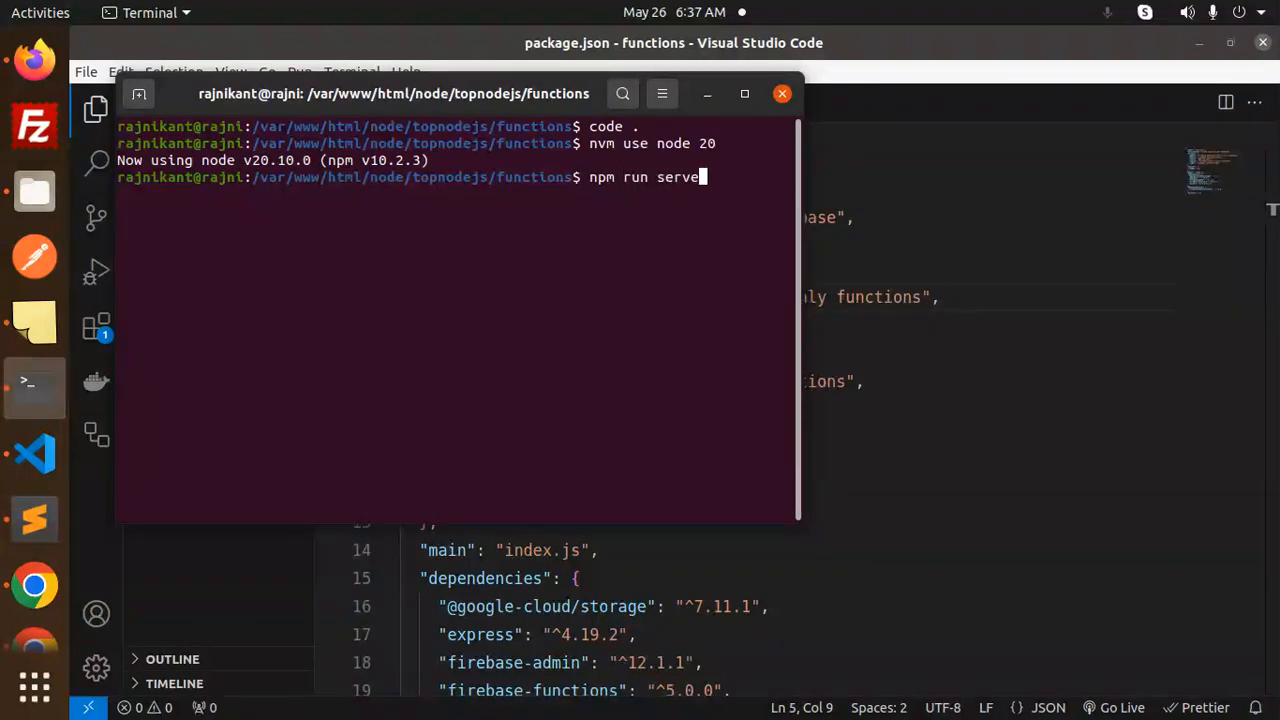
key(Return)
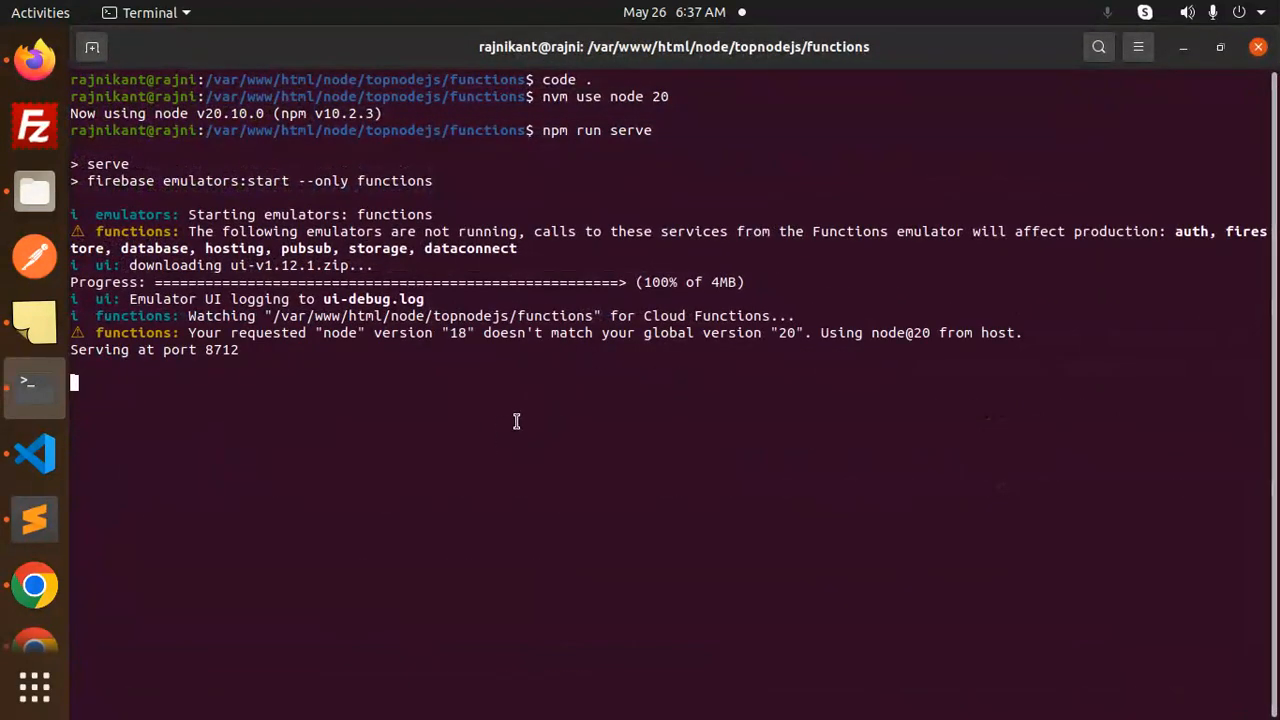
mouse_move(528, 442)
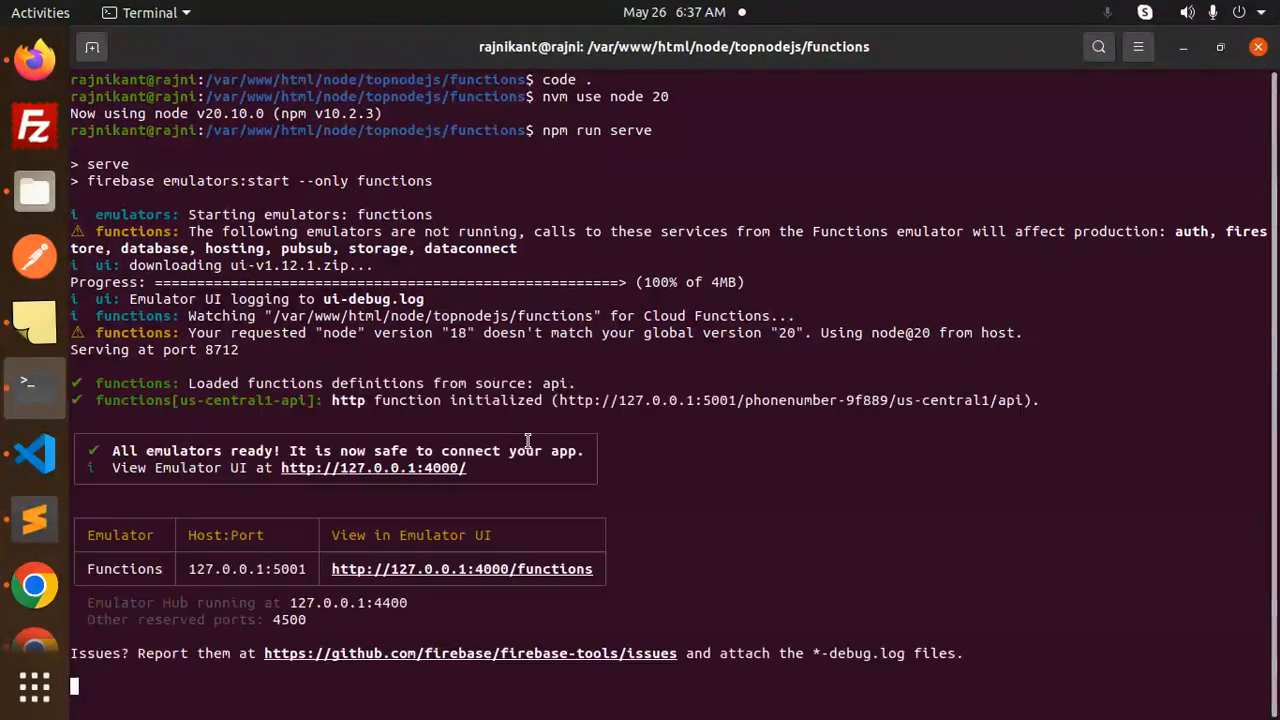
mouse_move(604, 660)
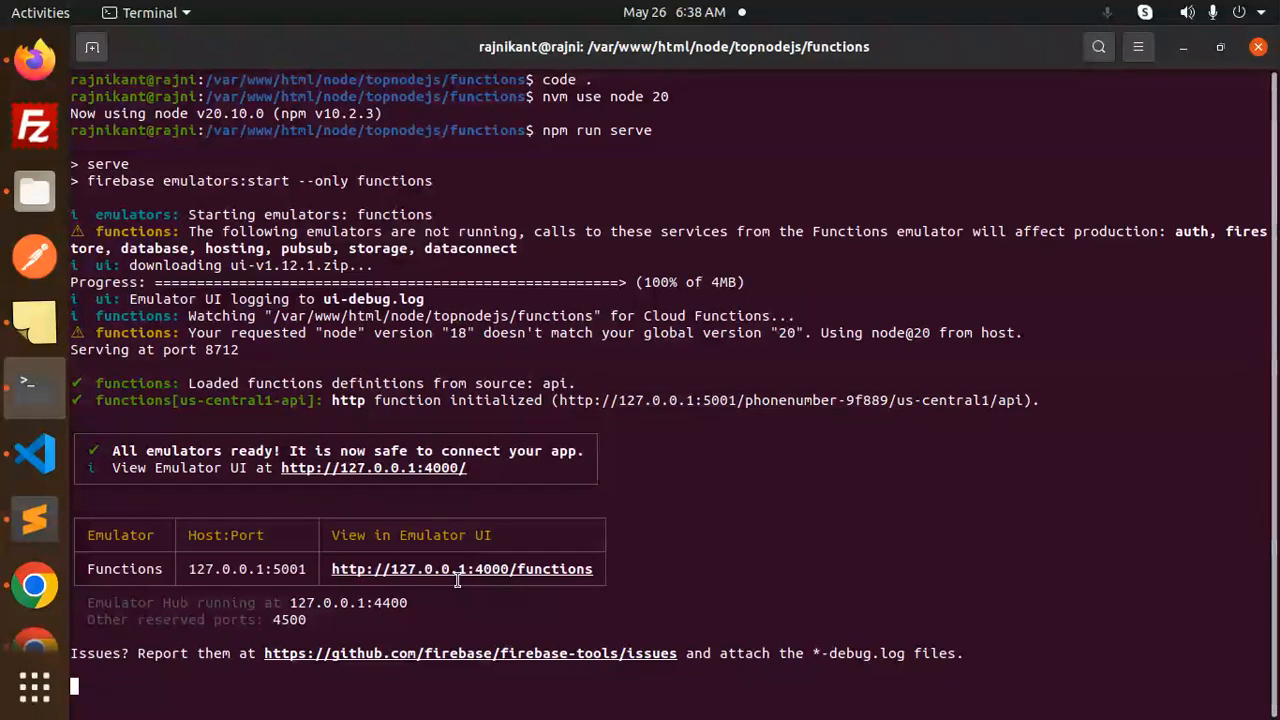
mouse_move(956, 438)
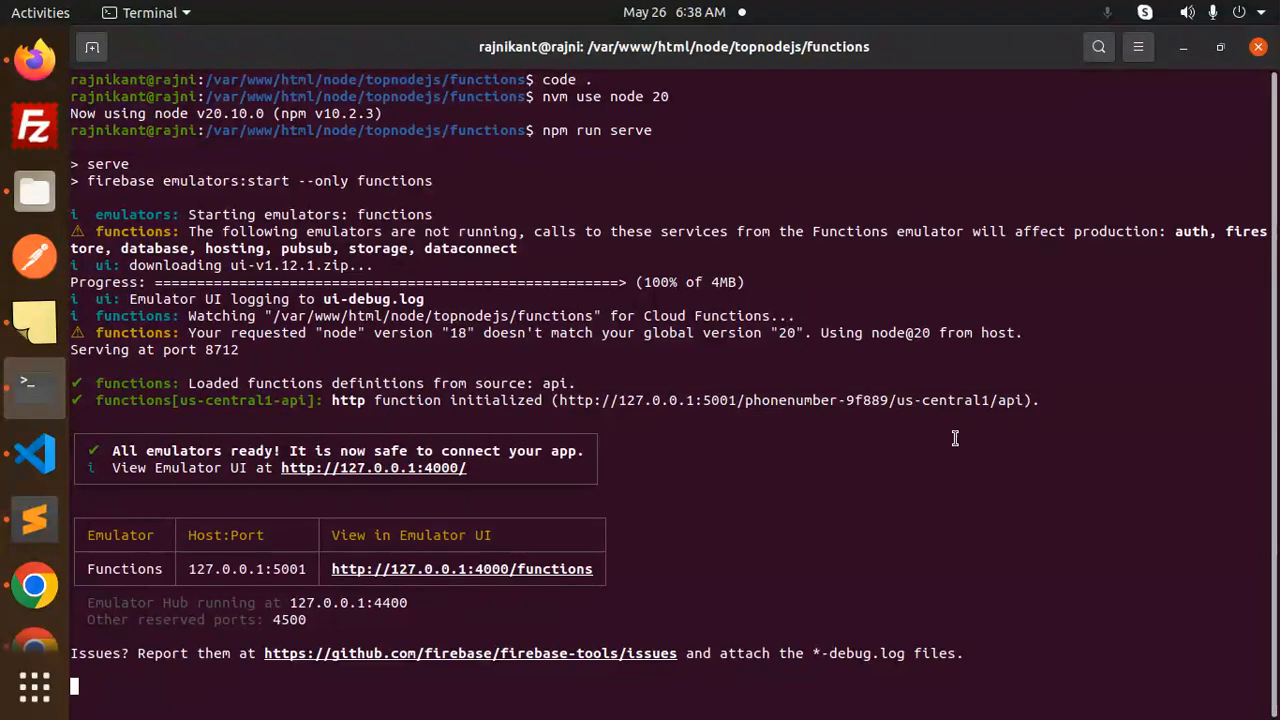
Request 127.0.0.1:5001/phonenumber-9f889/us-central1/api in Firefox, which answers 'Cannot GET /'
right_click(900, 404)
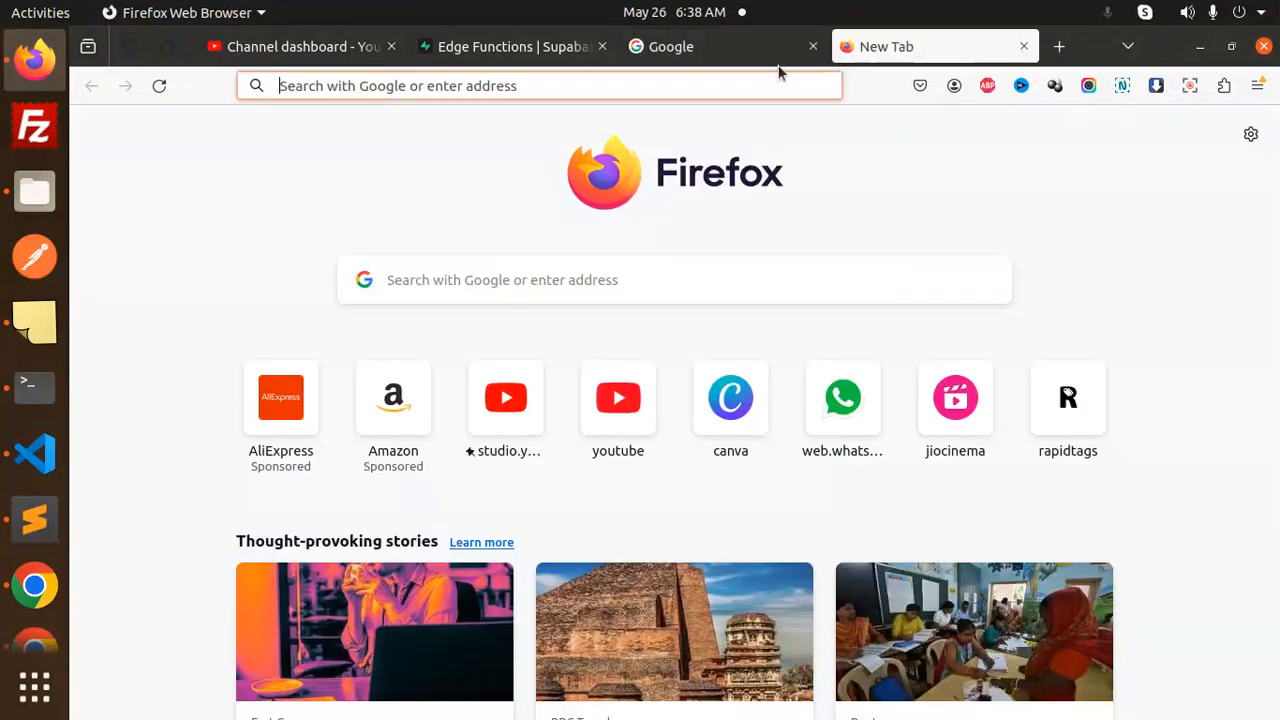
text(127.0.0.1:5001/phonenumber-9f889/us-central1/api)
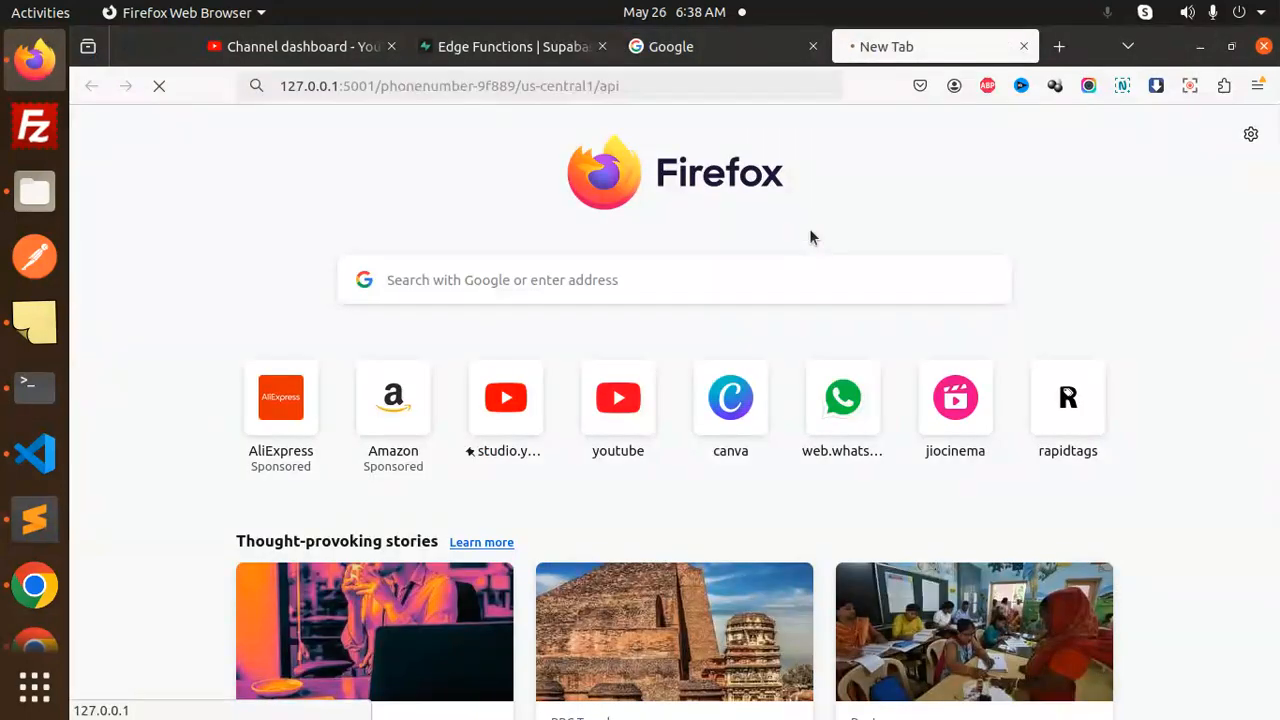
click(34, 452)
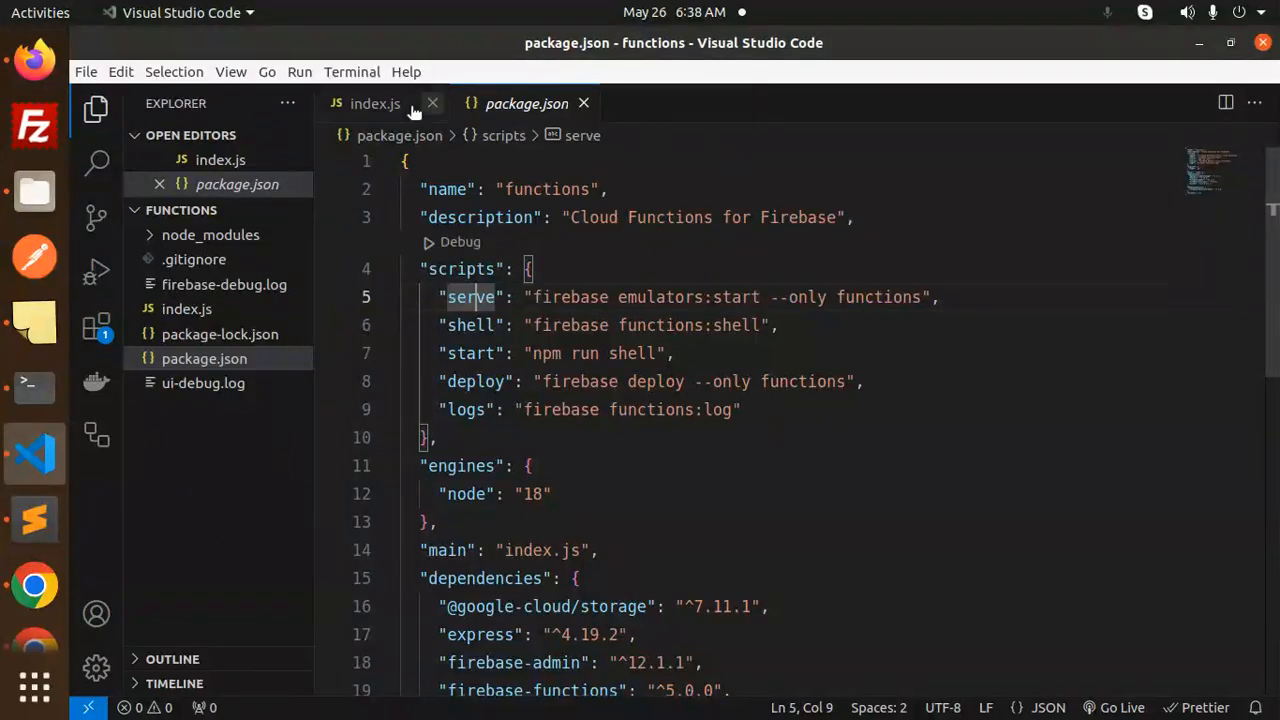
click(376, 104)
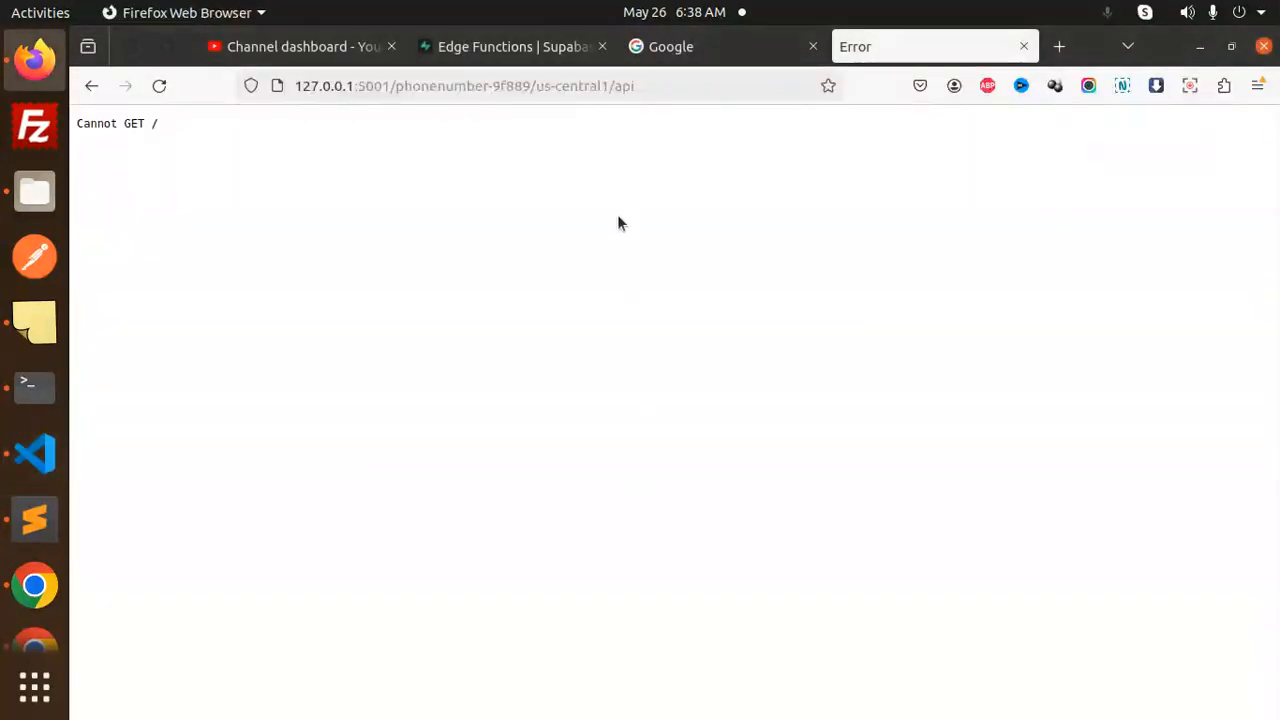
Aim the address at the /helloWorld route and check its definition in index.js
click(464, 84)
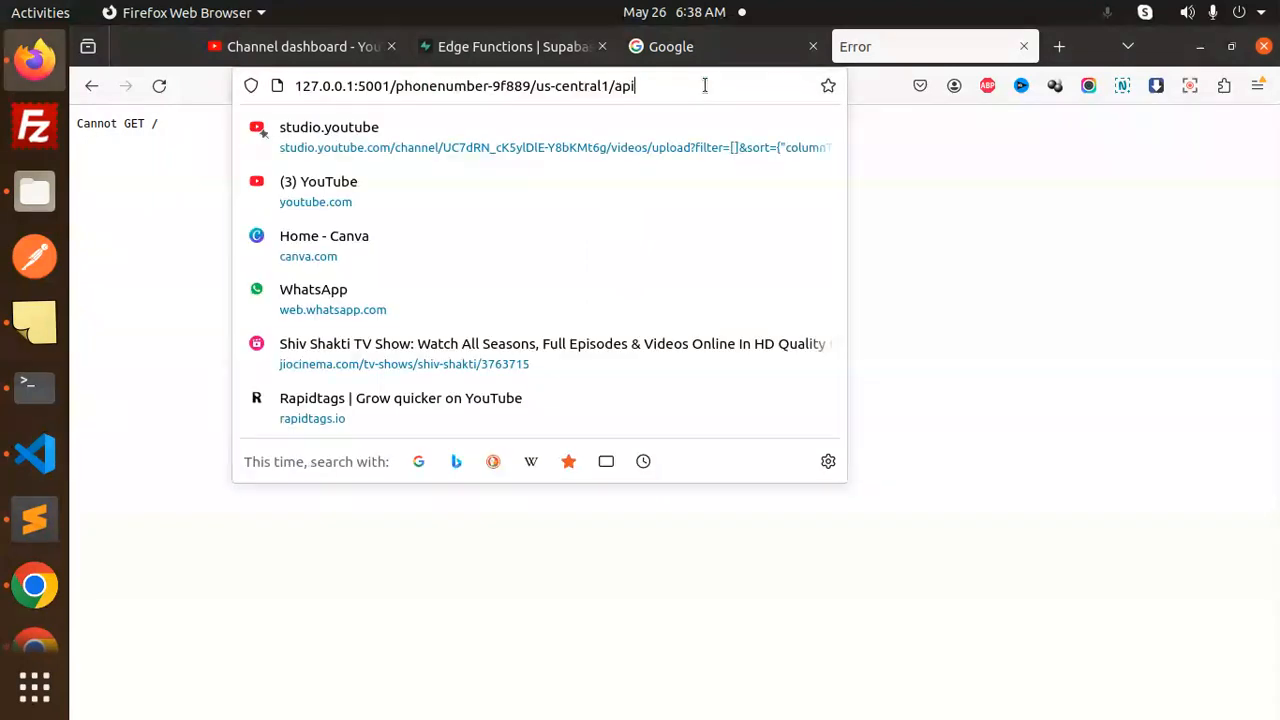
click(34, 452)
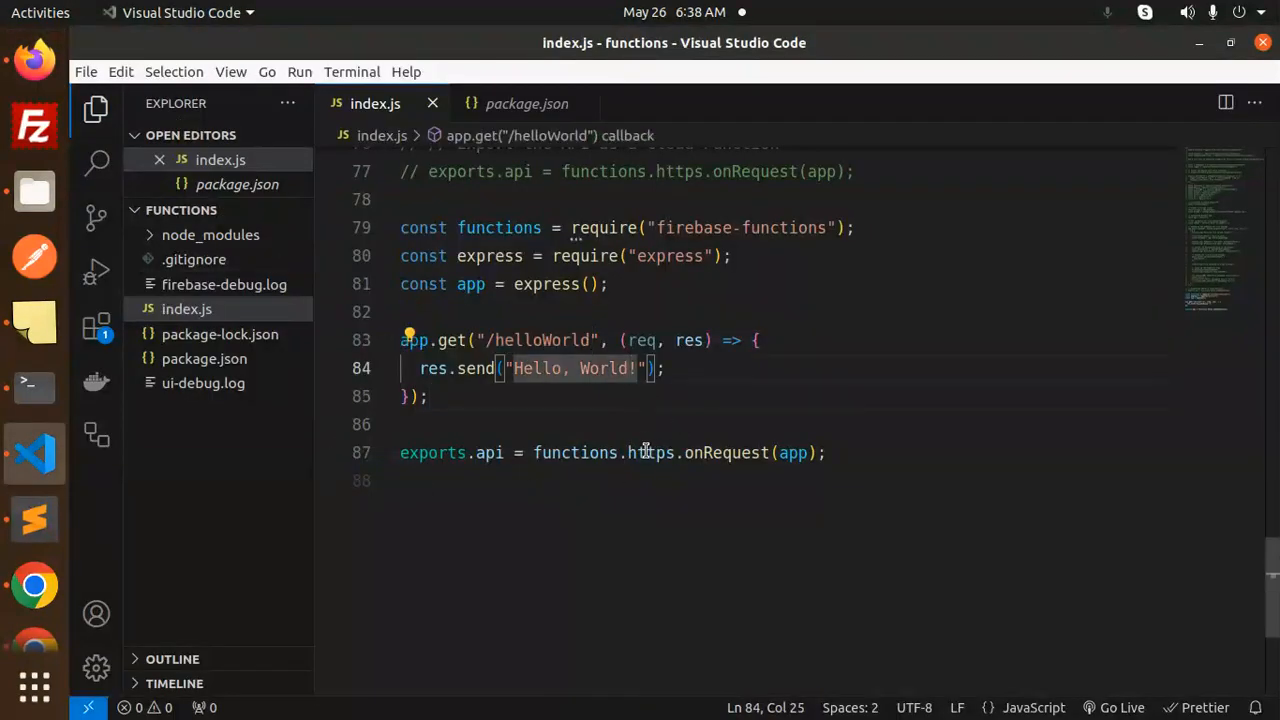
Change the greeting to 'Hello, World 2!' in index.js and reload helloWorld to see it returned
text(2)
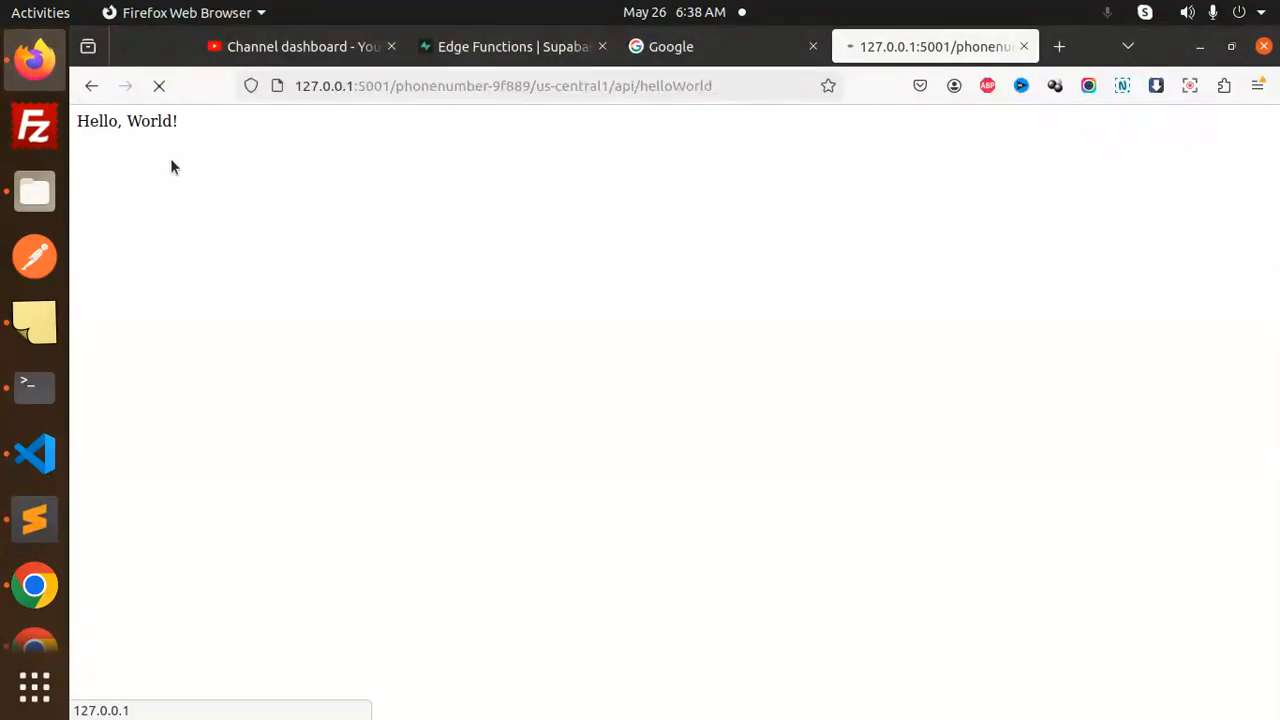
click(158, 86)
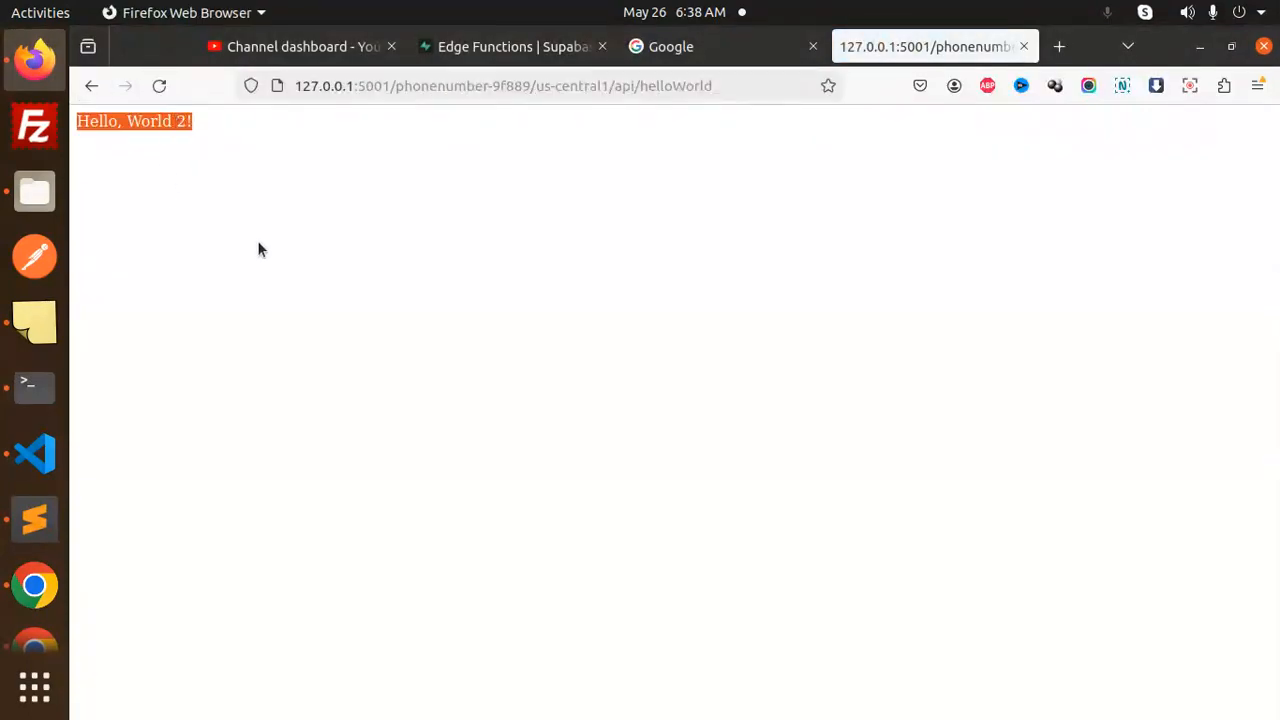
Return from the notes to the functions package.json in Visual Studio Code
click(34, 518)
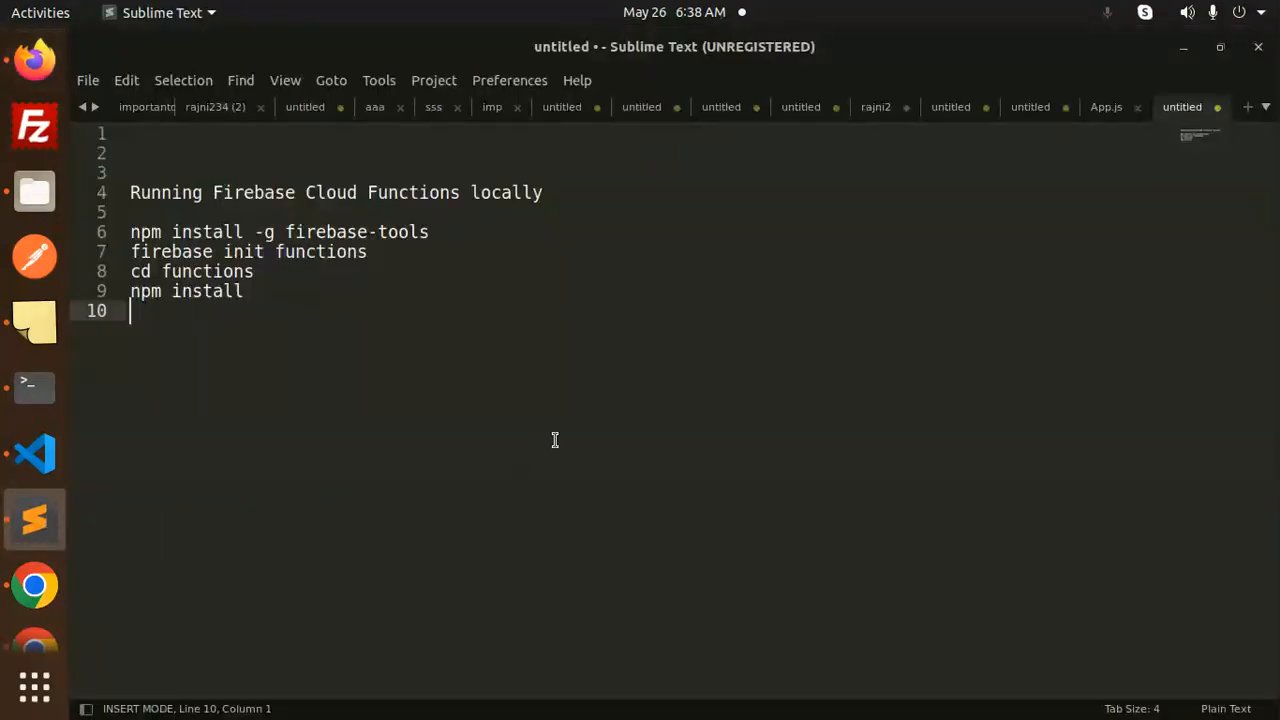
mouse_move(34, 388)
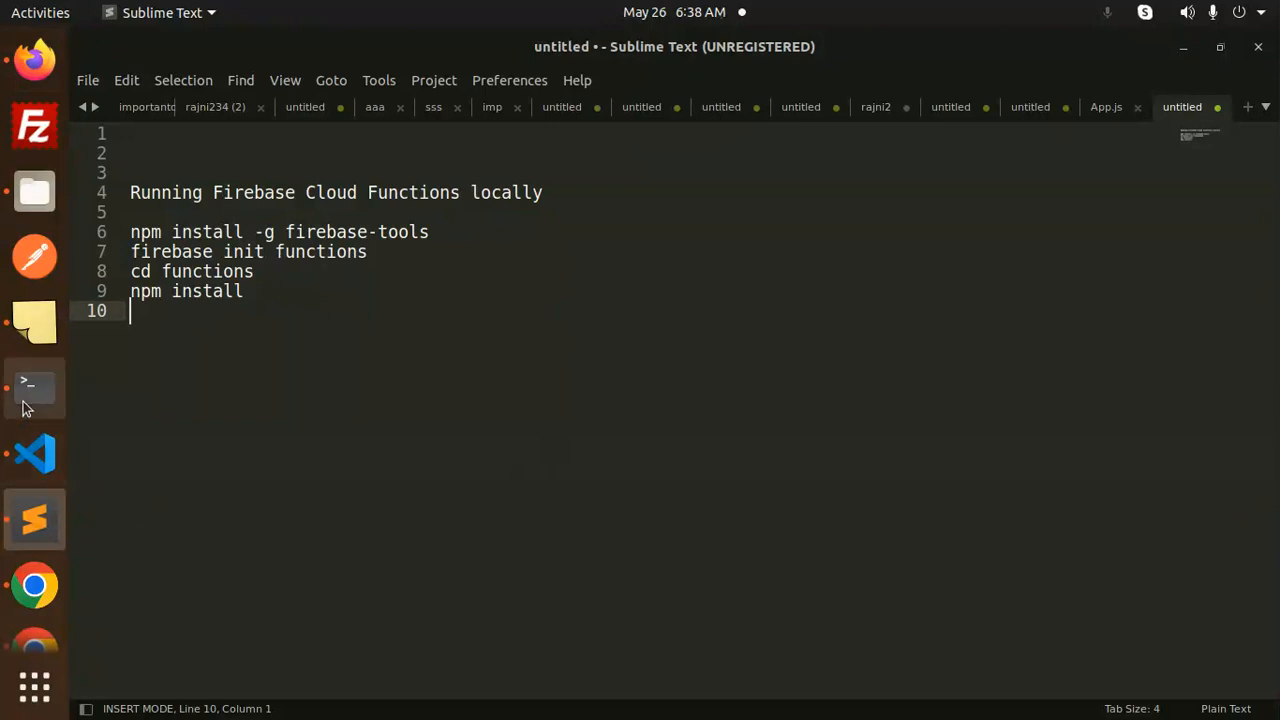
click(34, 452)
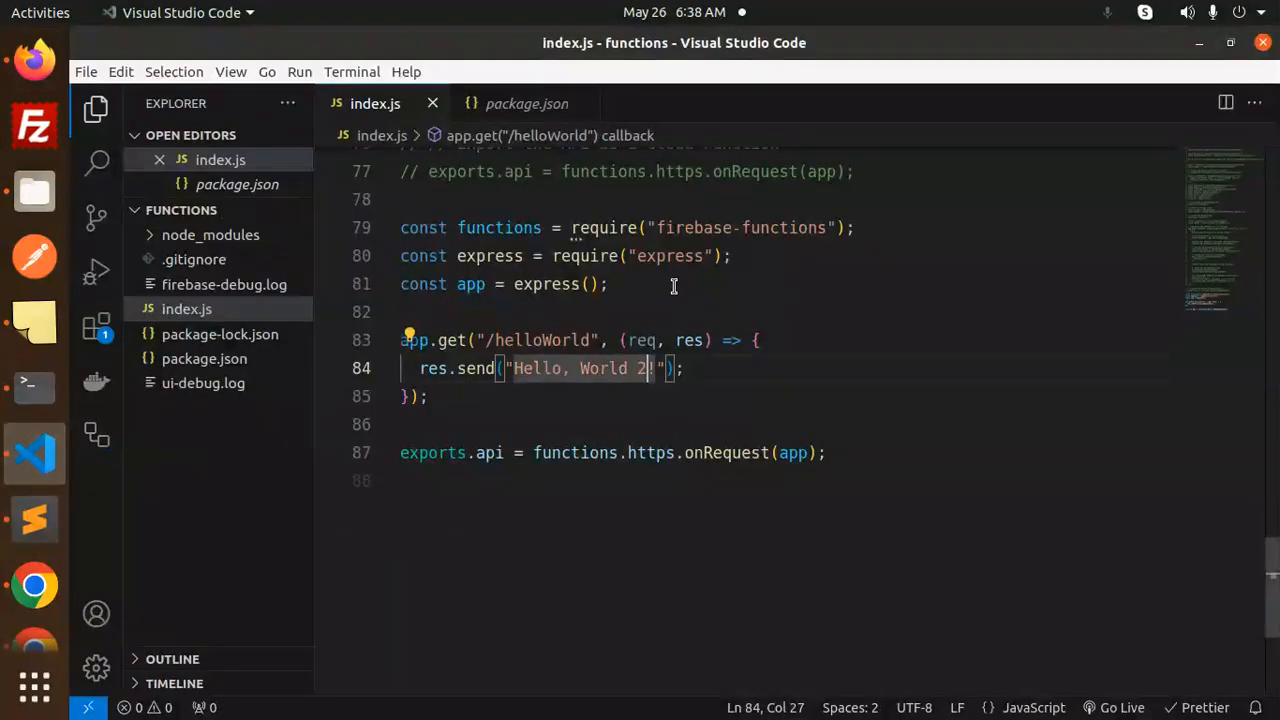
click(526, 104)
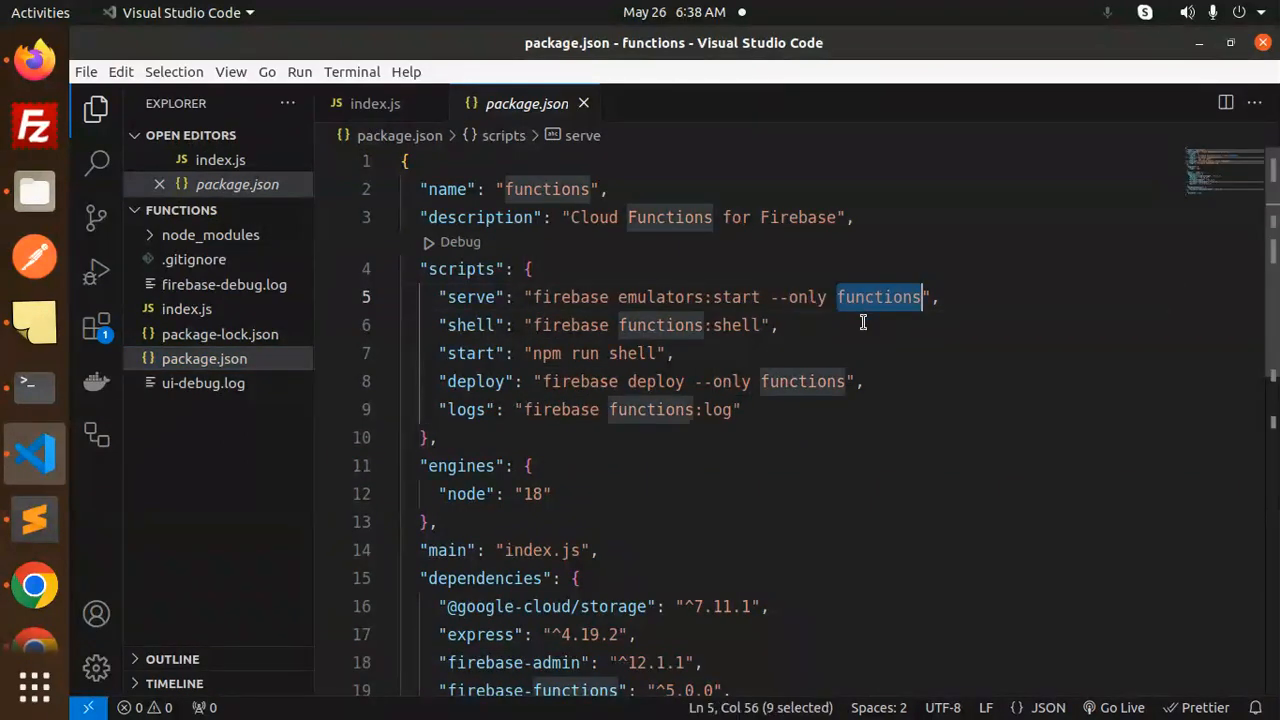
Review the serve script line and the node 18 engines entry
click(490, 296)
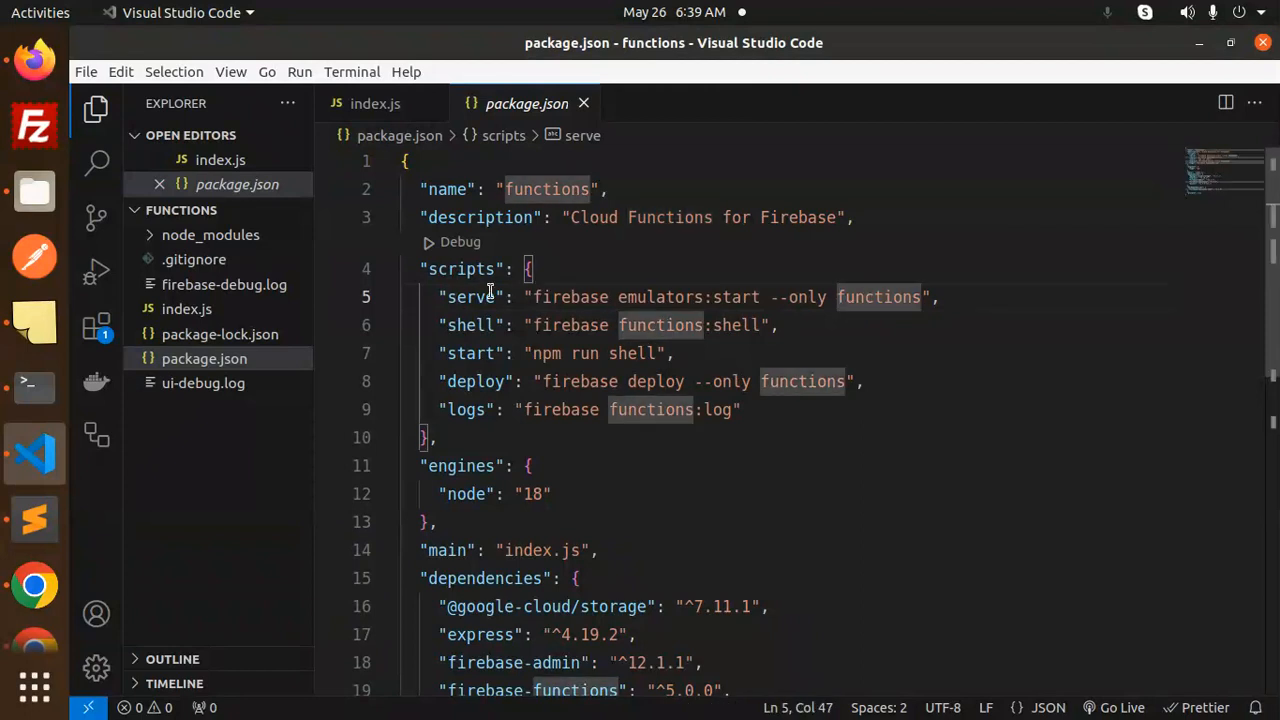
click(516, 492)
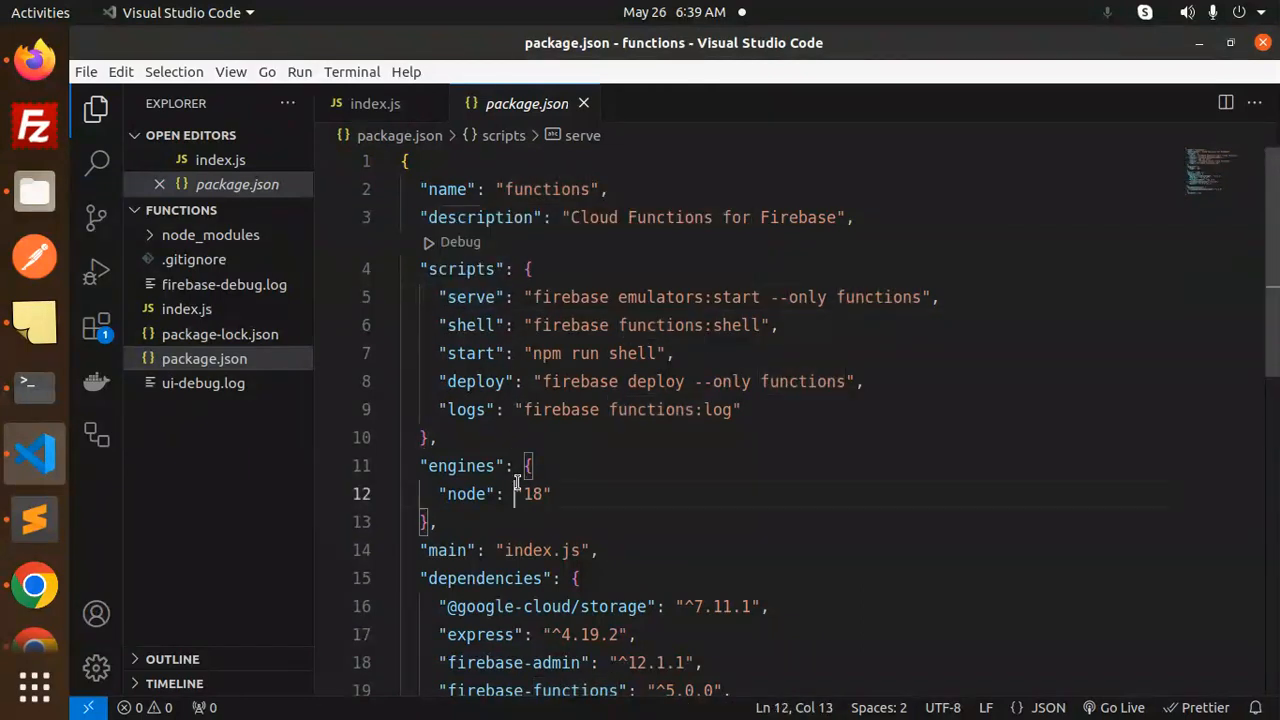
click(532, 492)
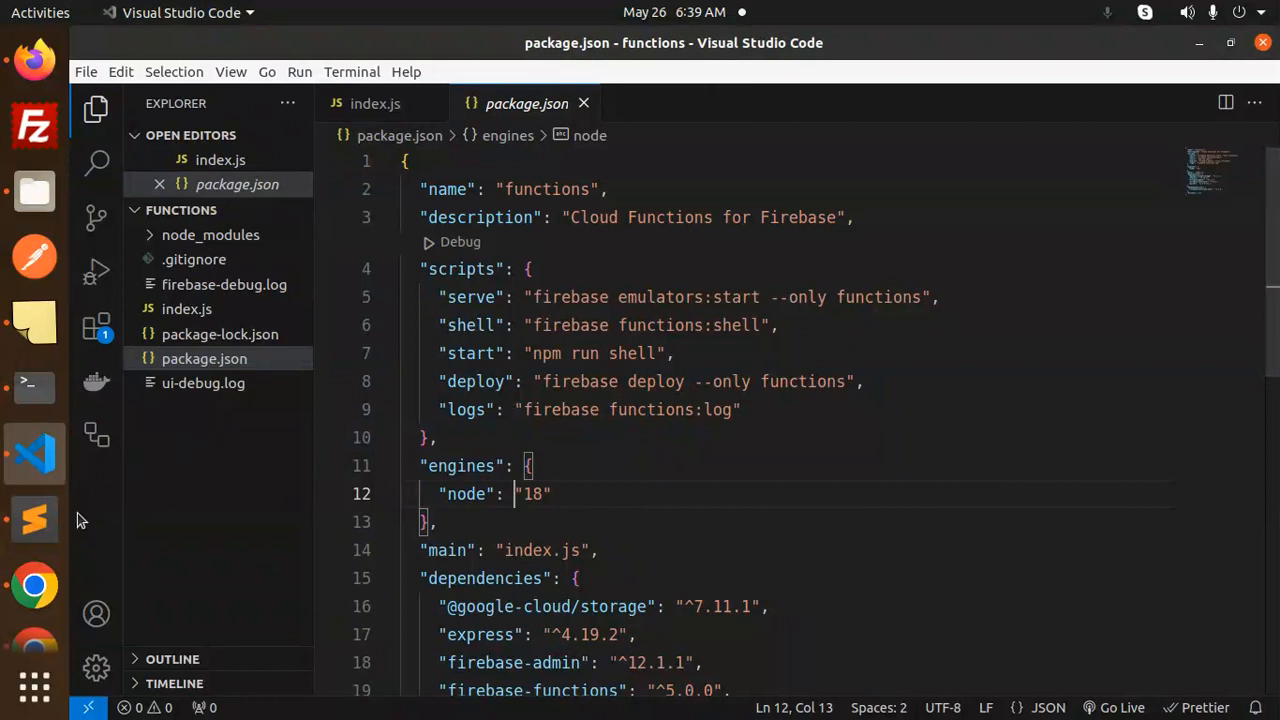
mouse_move(36, 584)
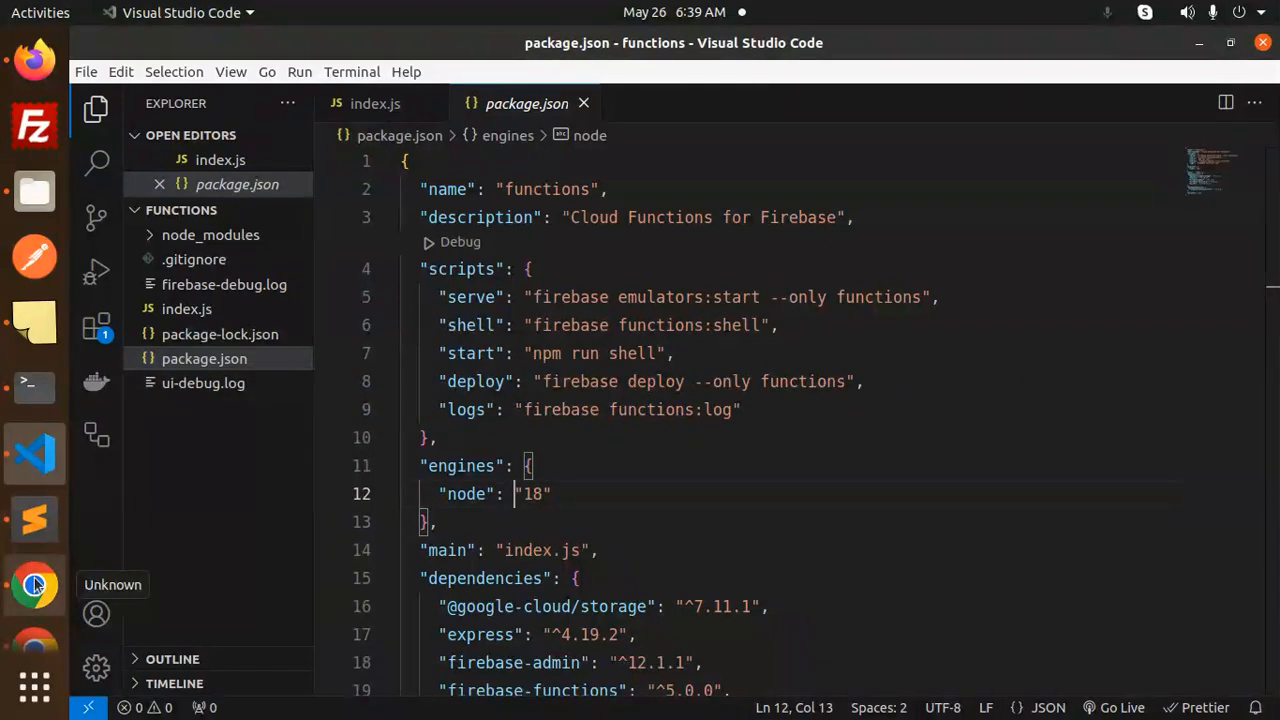